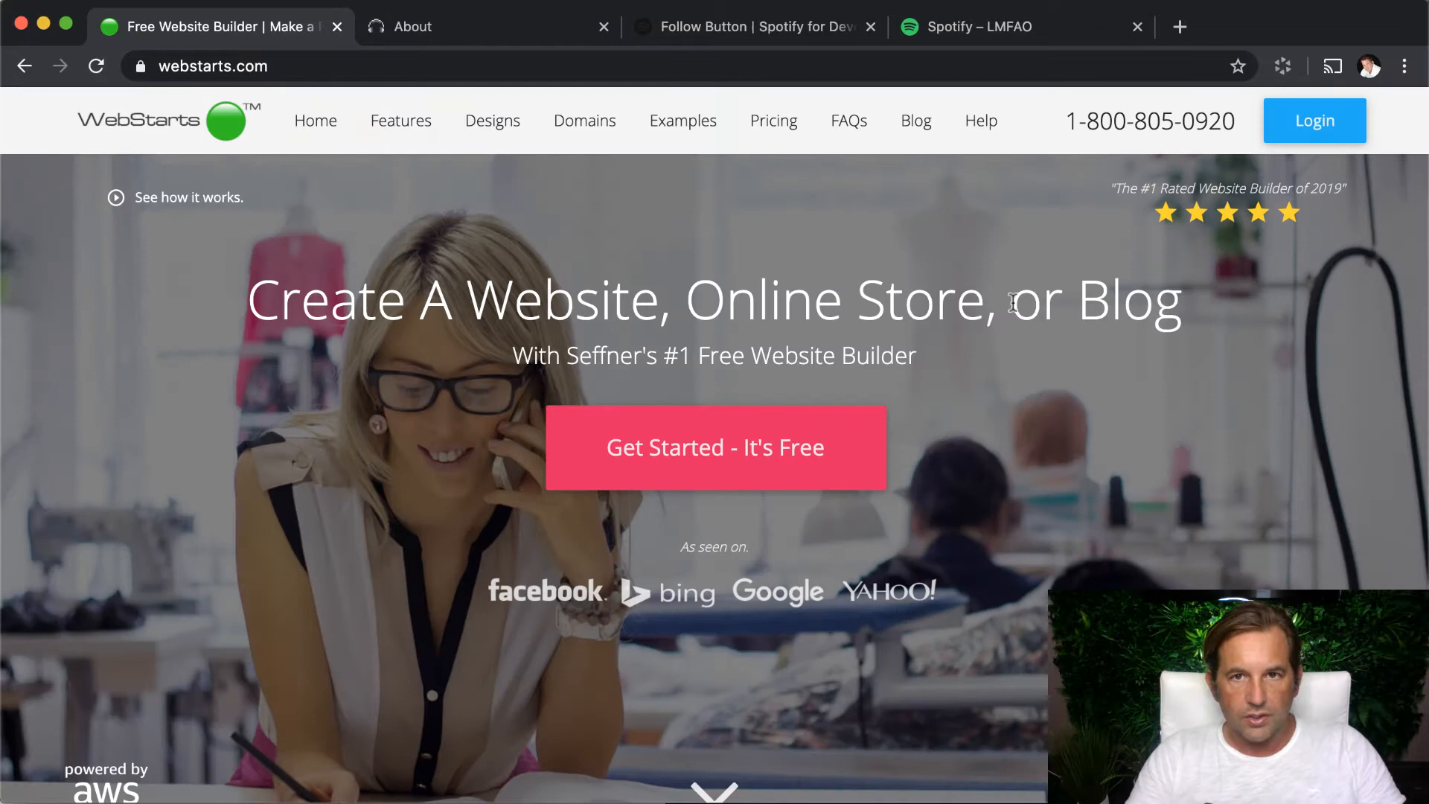
Step: Start a new website via 'Get Started - It's Free' and browse the template categories
left_click(715, 448)
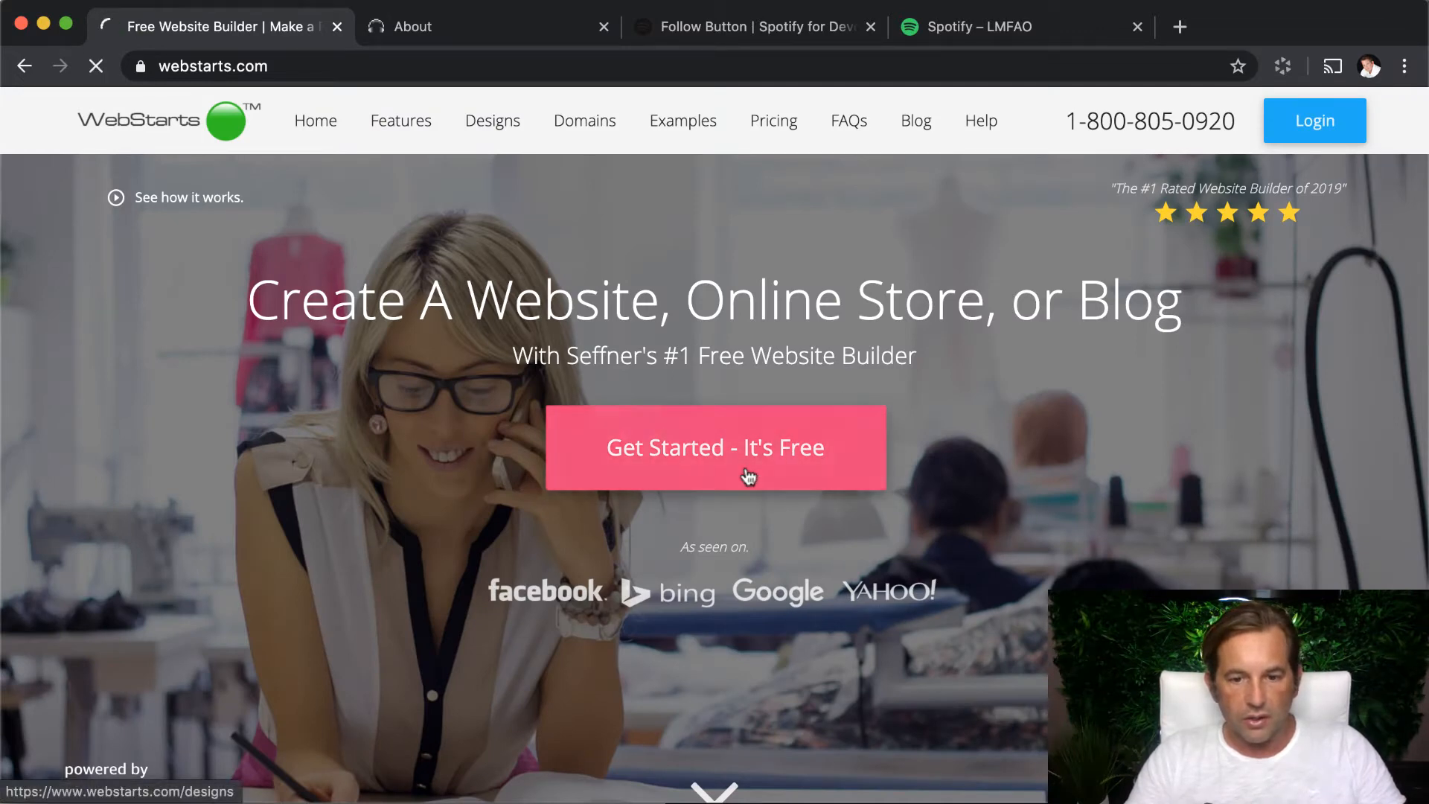
left_click(714, 448)
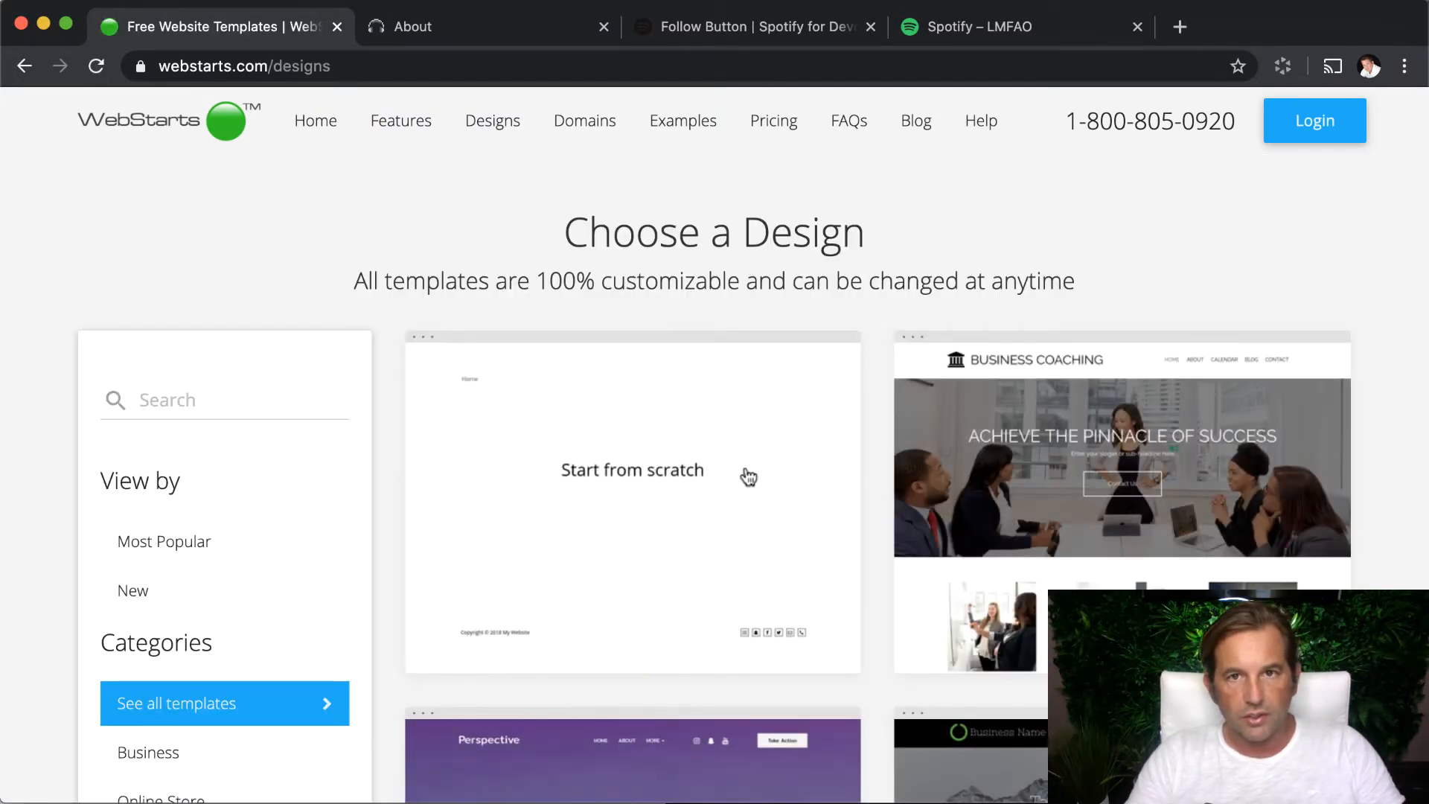
mouse_move(631, 474)
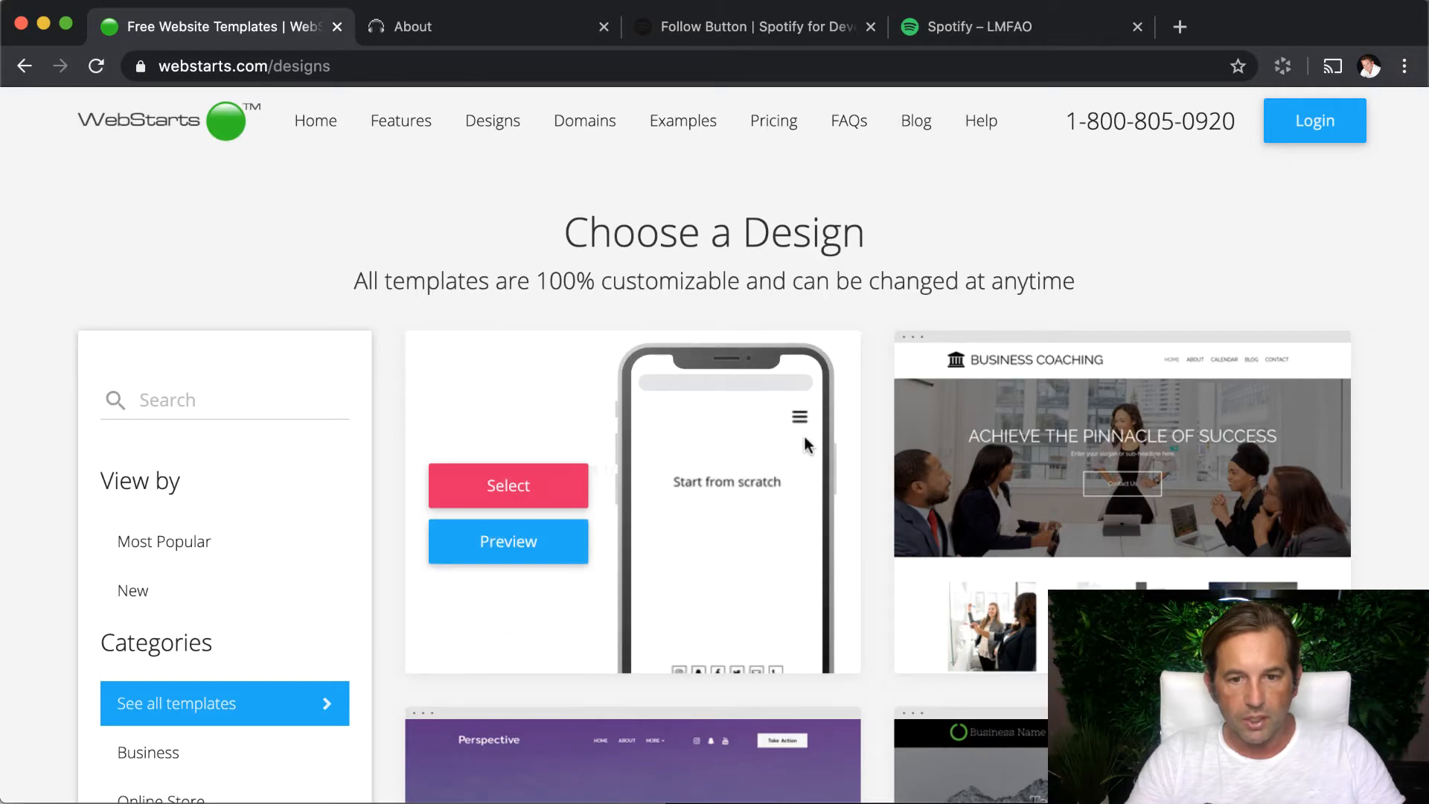
scroll("down", 3)
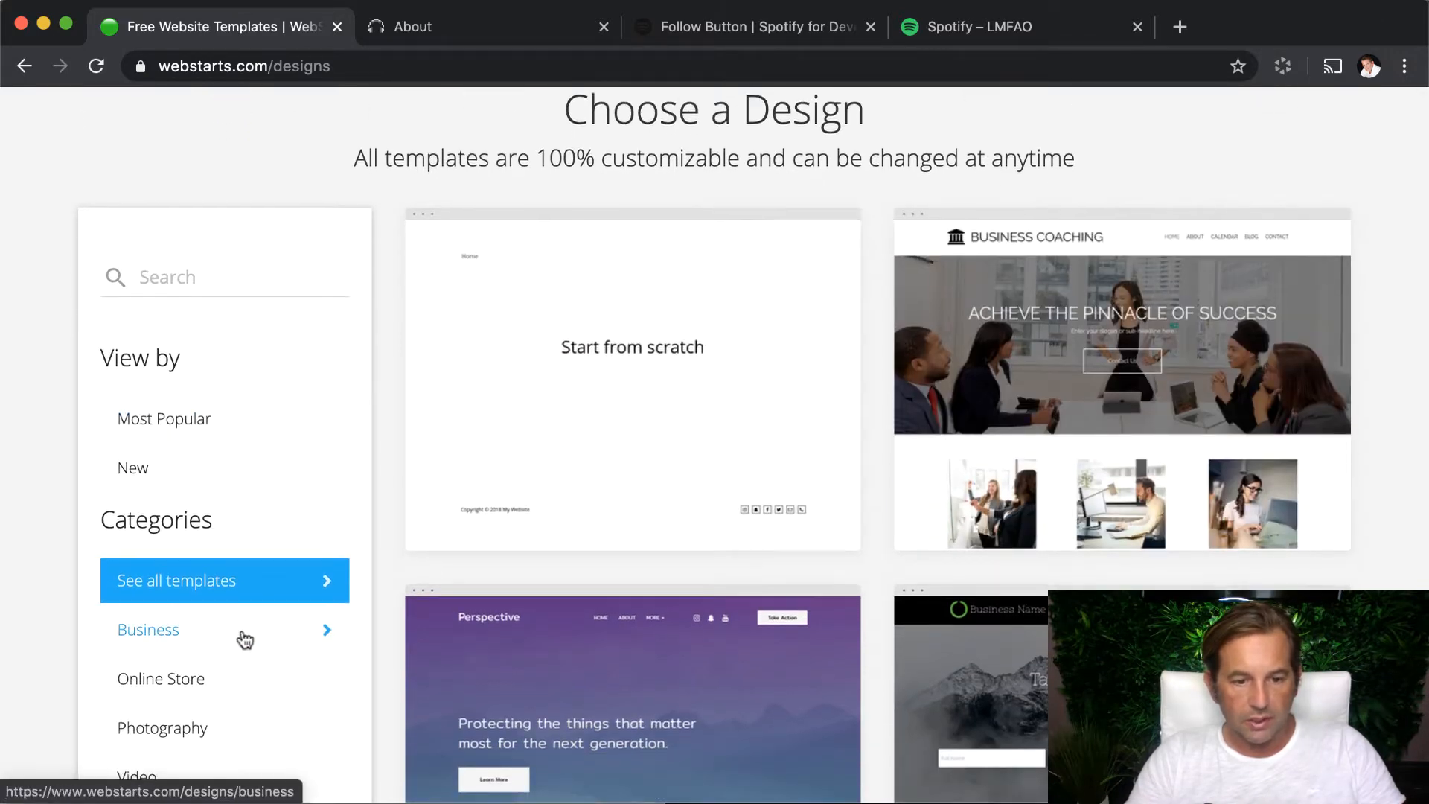
scroll("down", 3)
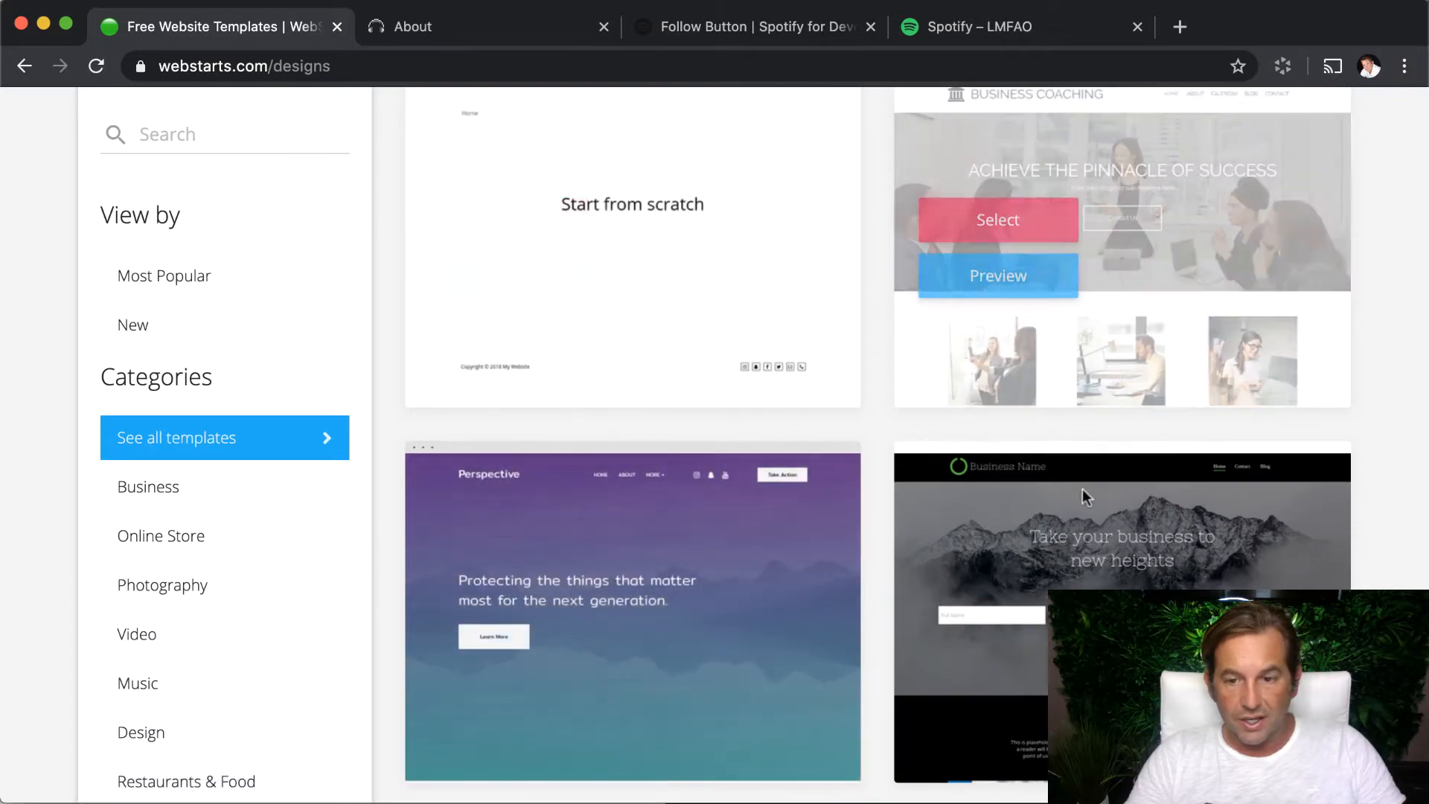
scroll("down", 3)
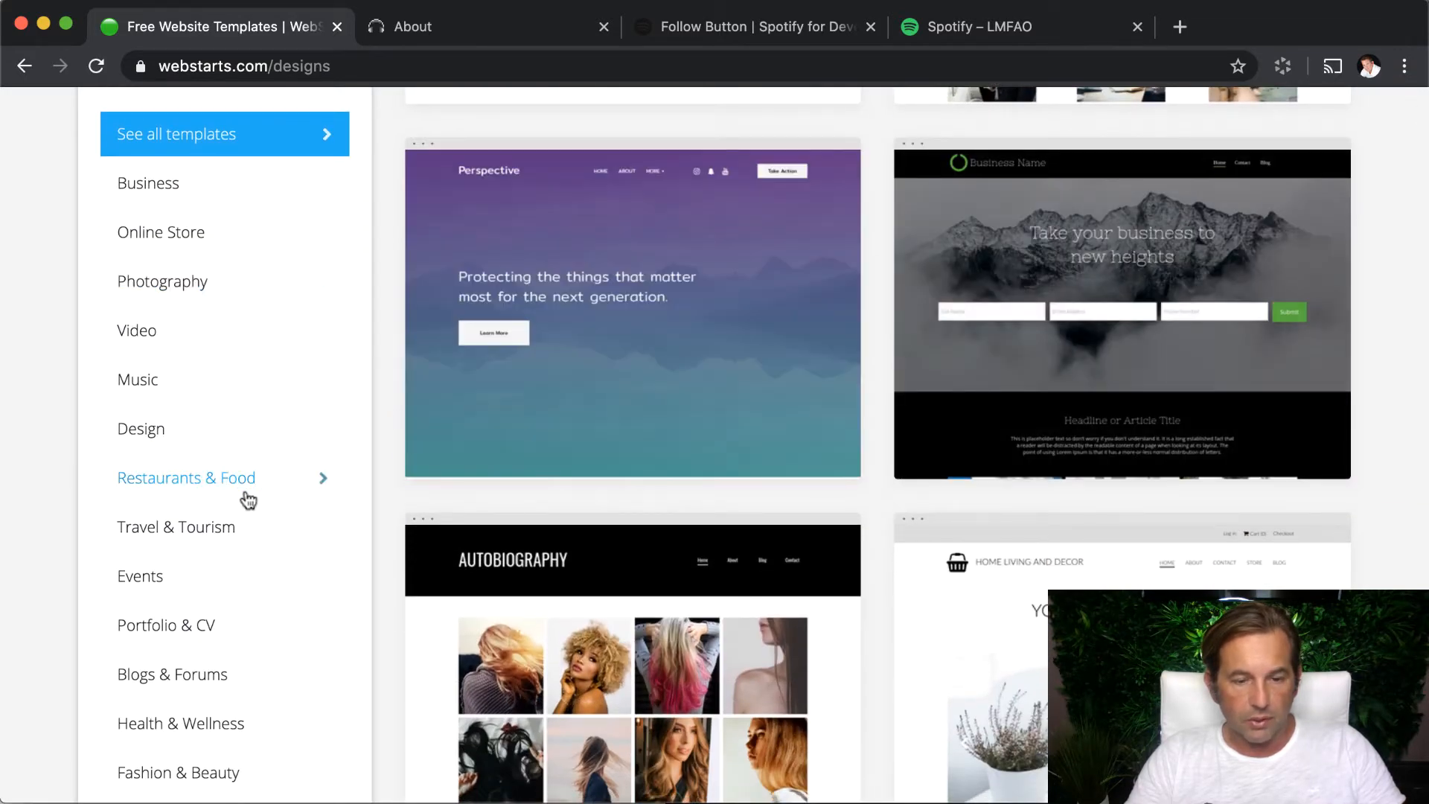
scroll("up", 3)
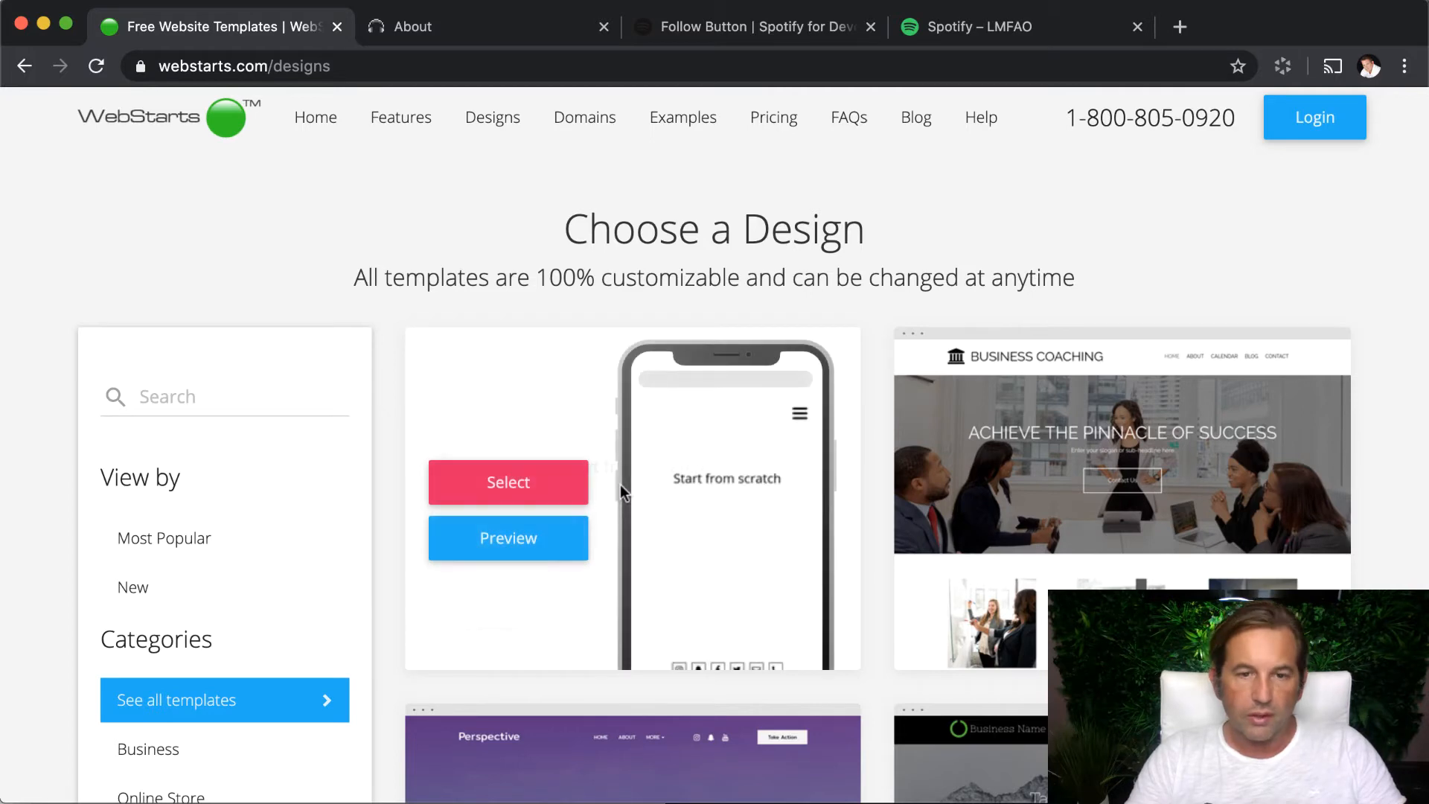
Step: Log in, select the webstarts-music.webstarts.com site, and dismiss the upgrade popup
left_click(1313, 116)
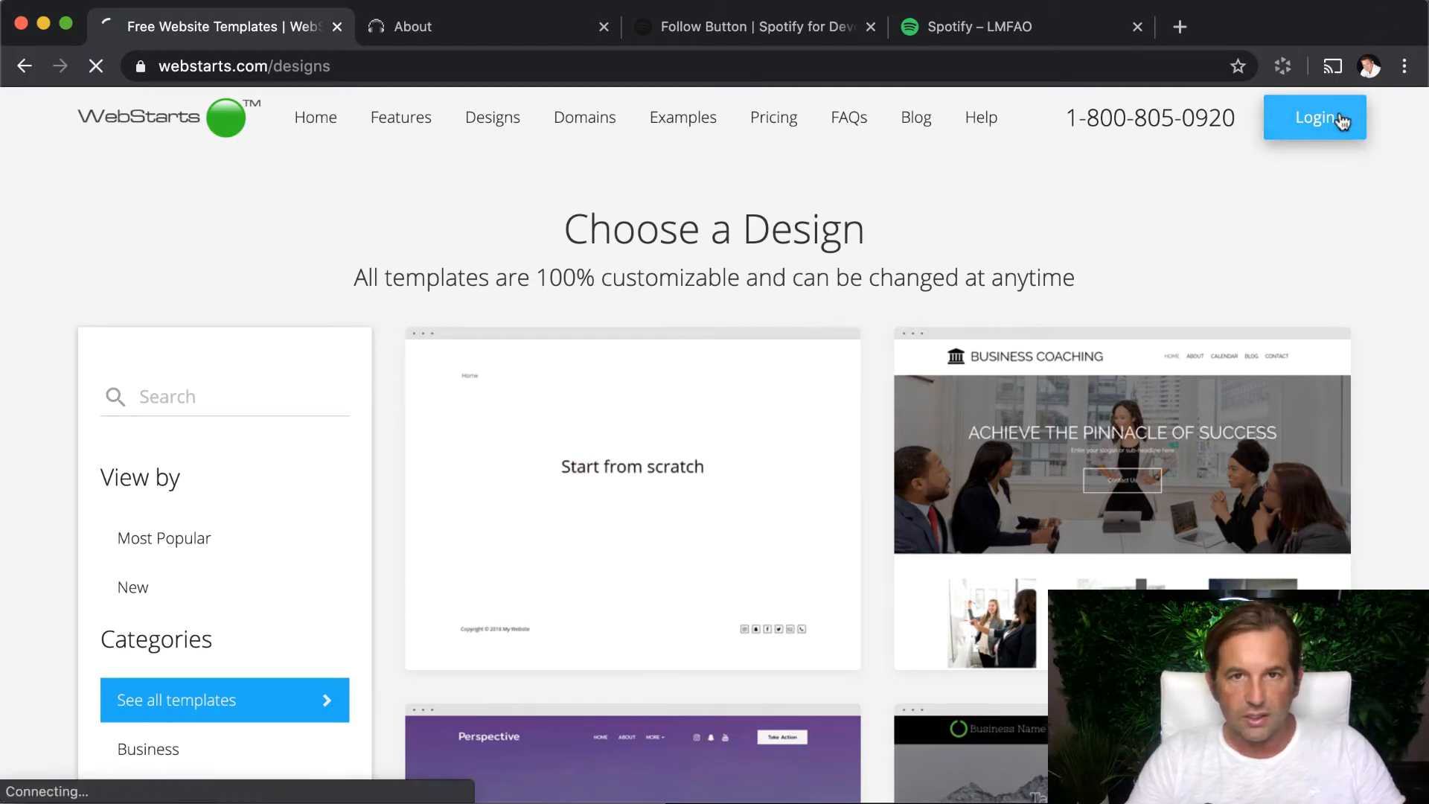
left_click(1314, 116)
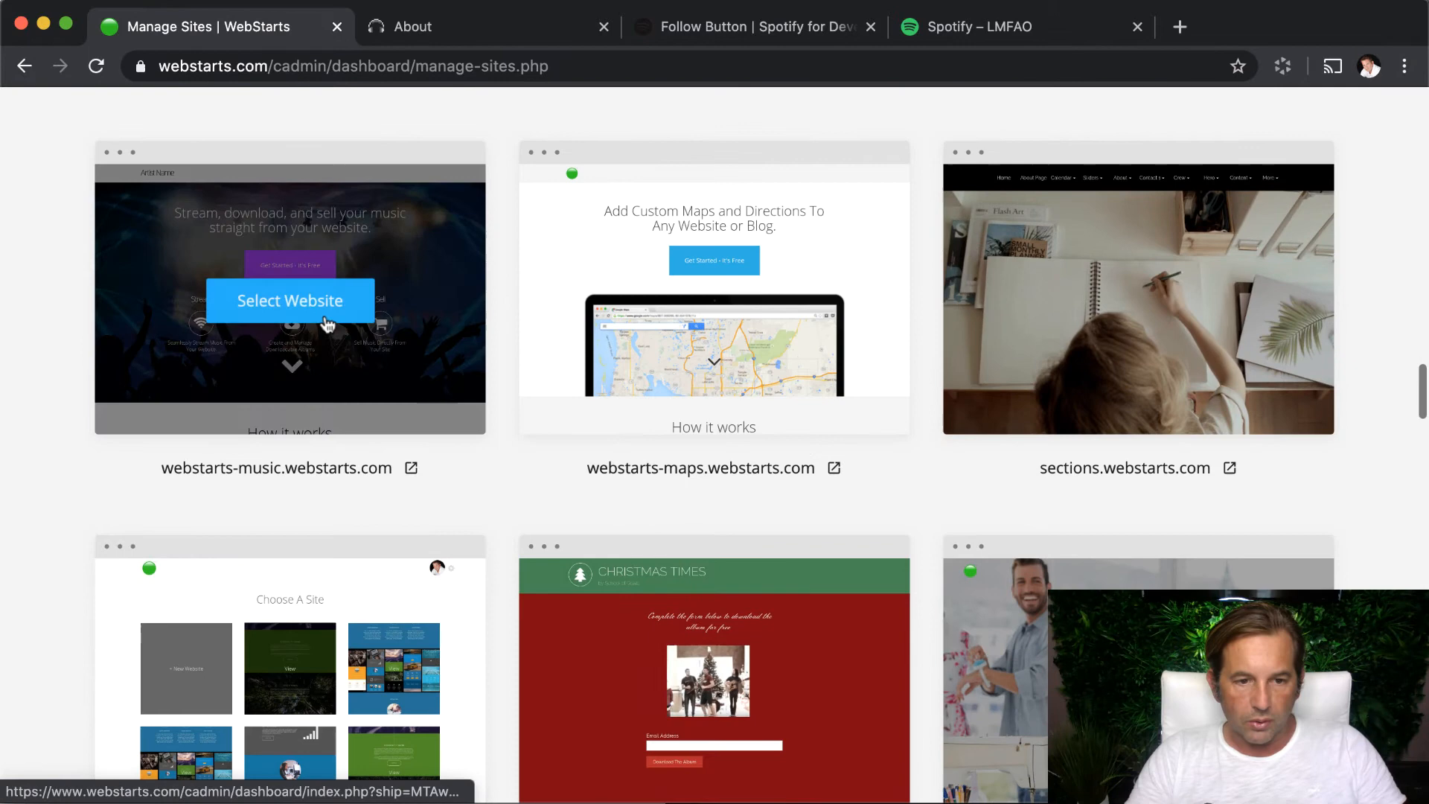
left_click(290, 300)
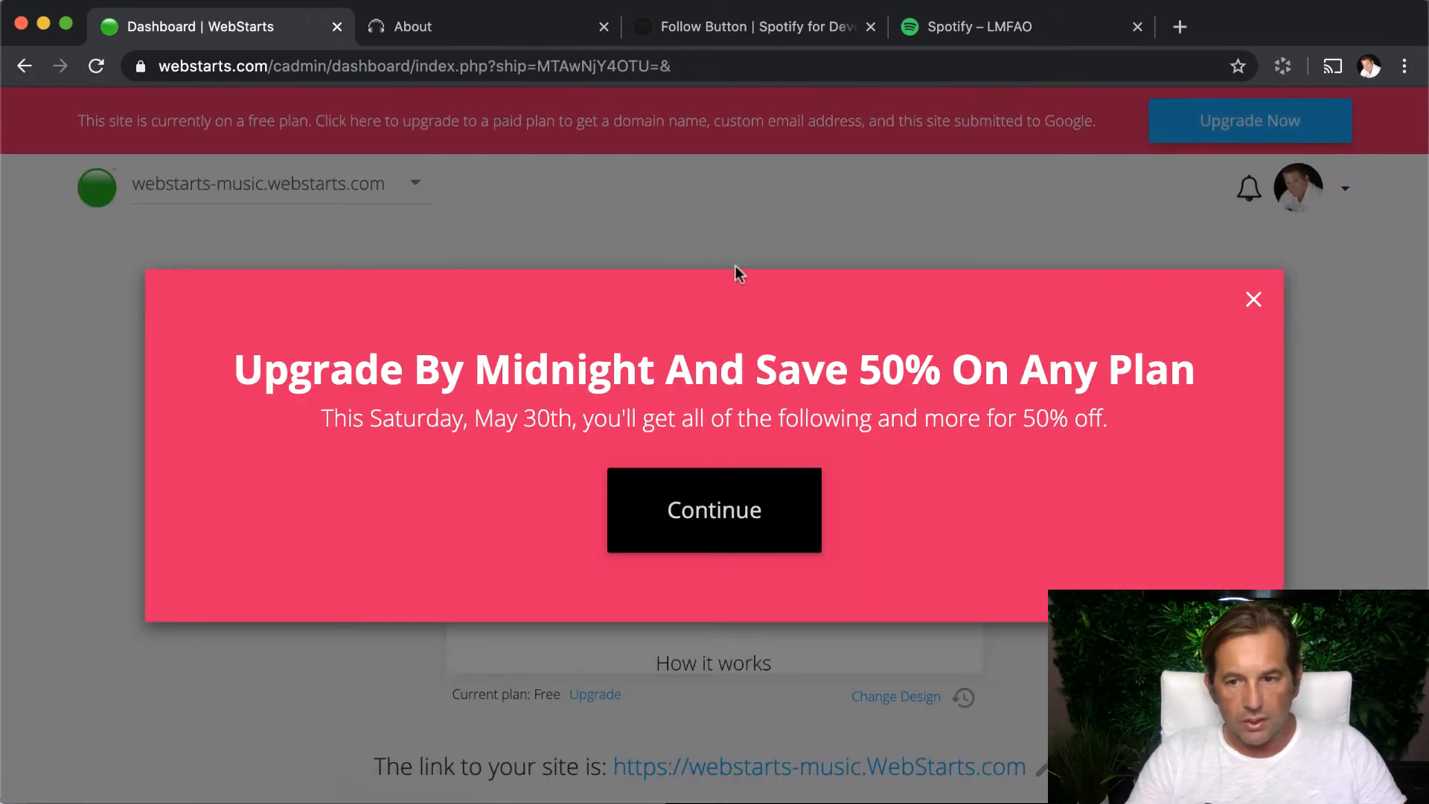
left_click(713, 510)
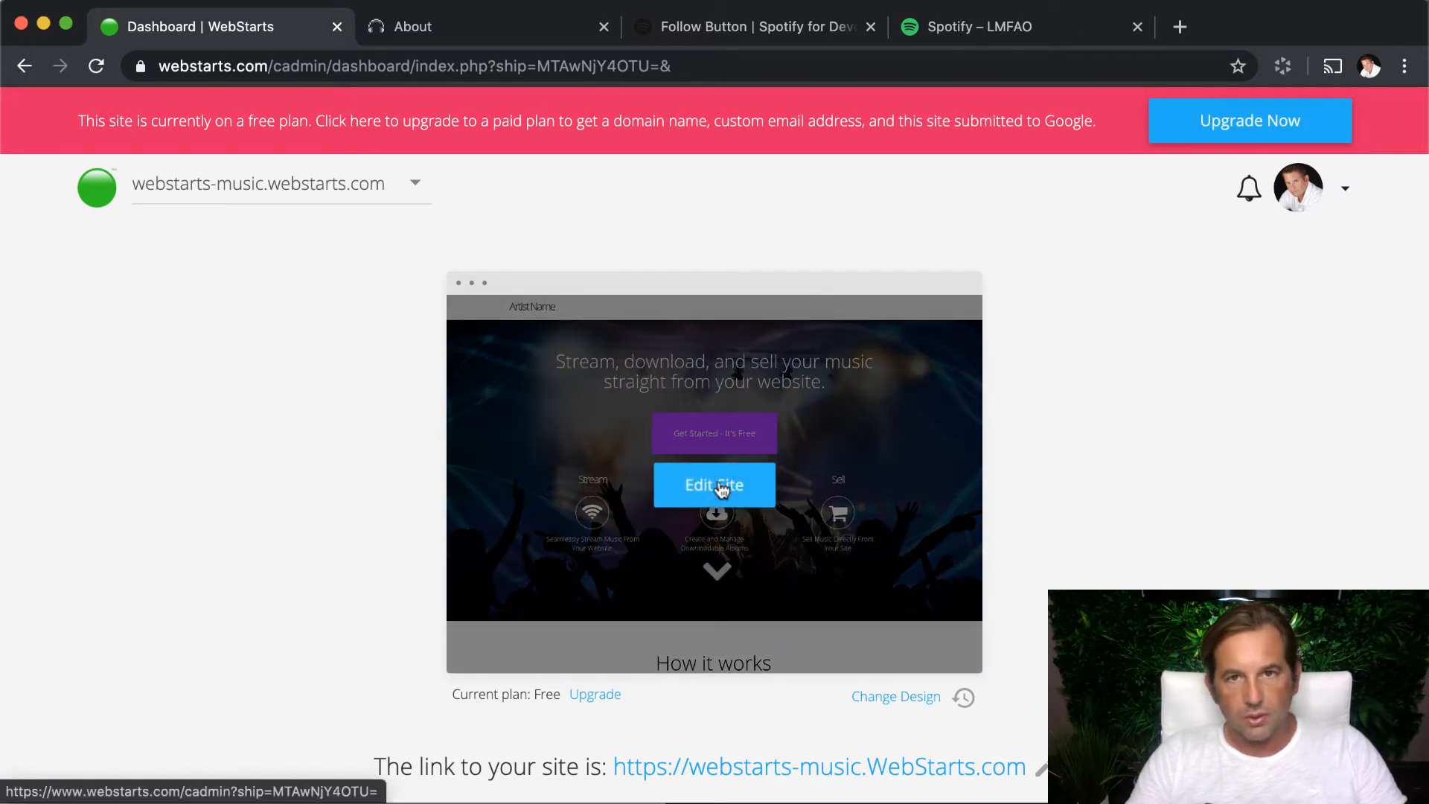
Step: Load the webstarts-music site in the editor via Edit Site on the dashboard
left_click(713, 483)
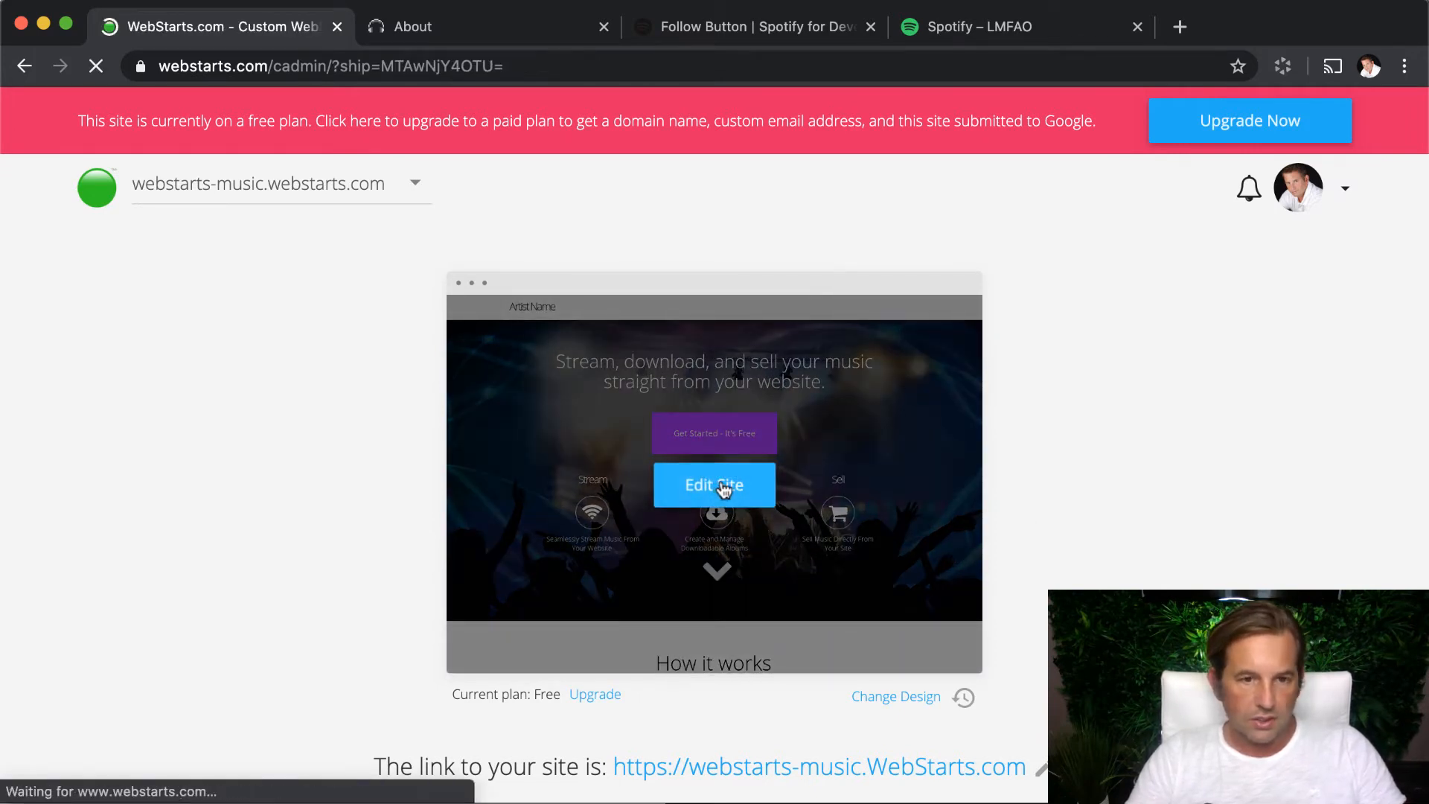
left_click(713, 486)
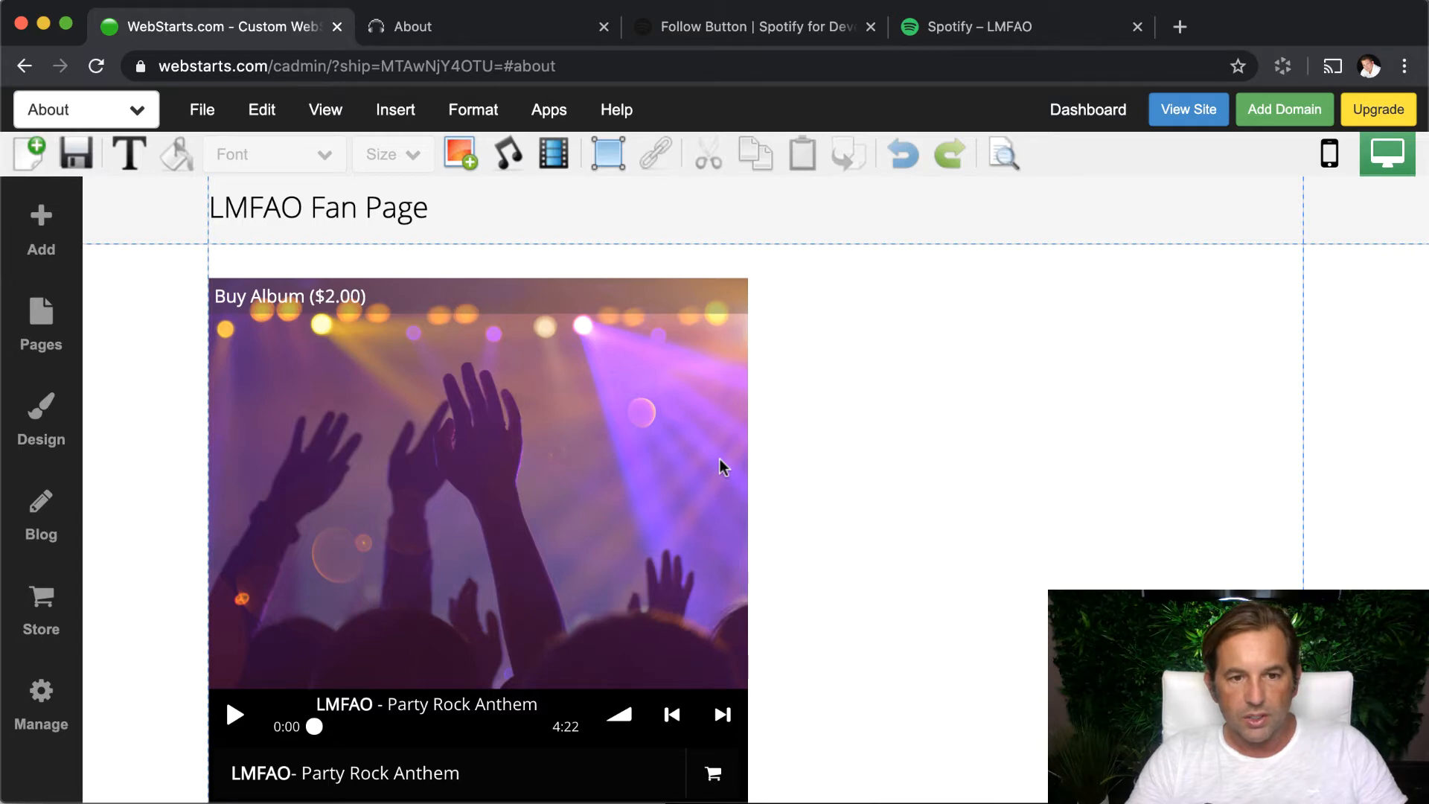
mouse_move(919, 65)
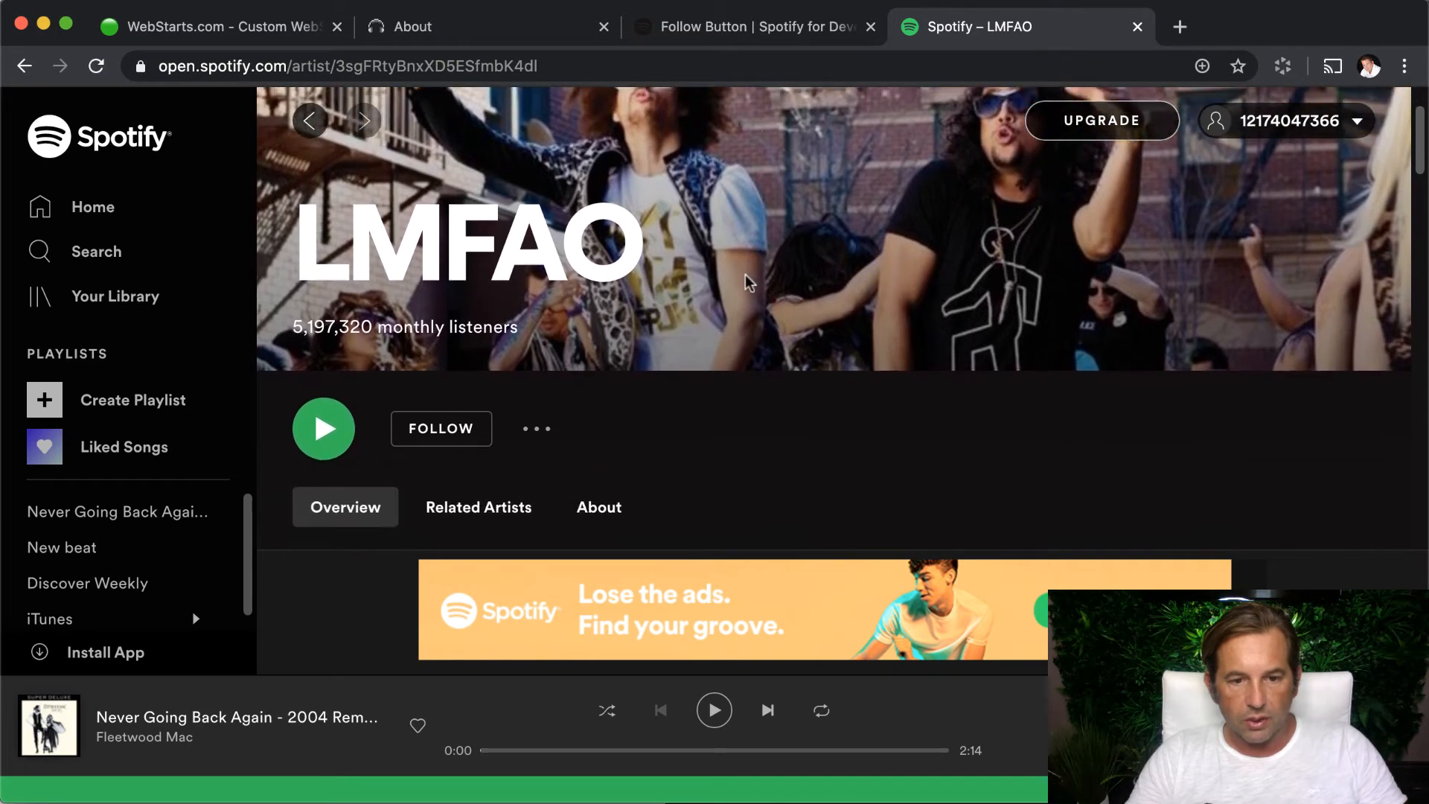
Step: Copy the LMFAO artist link from the ••• menu and head to the Spotify developer tab
left_click(536, 428)
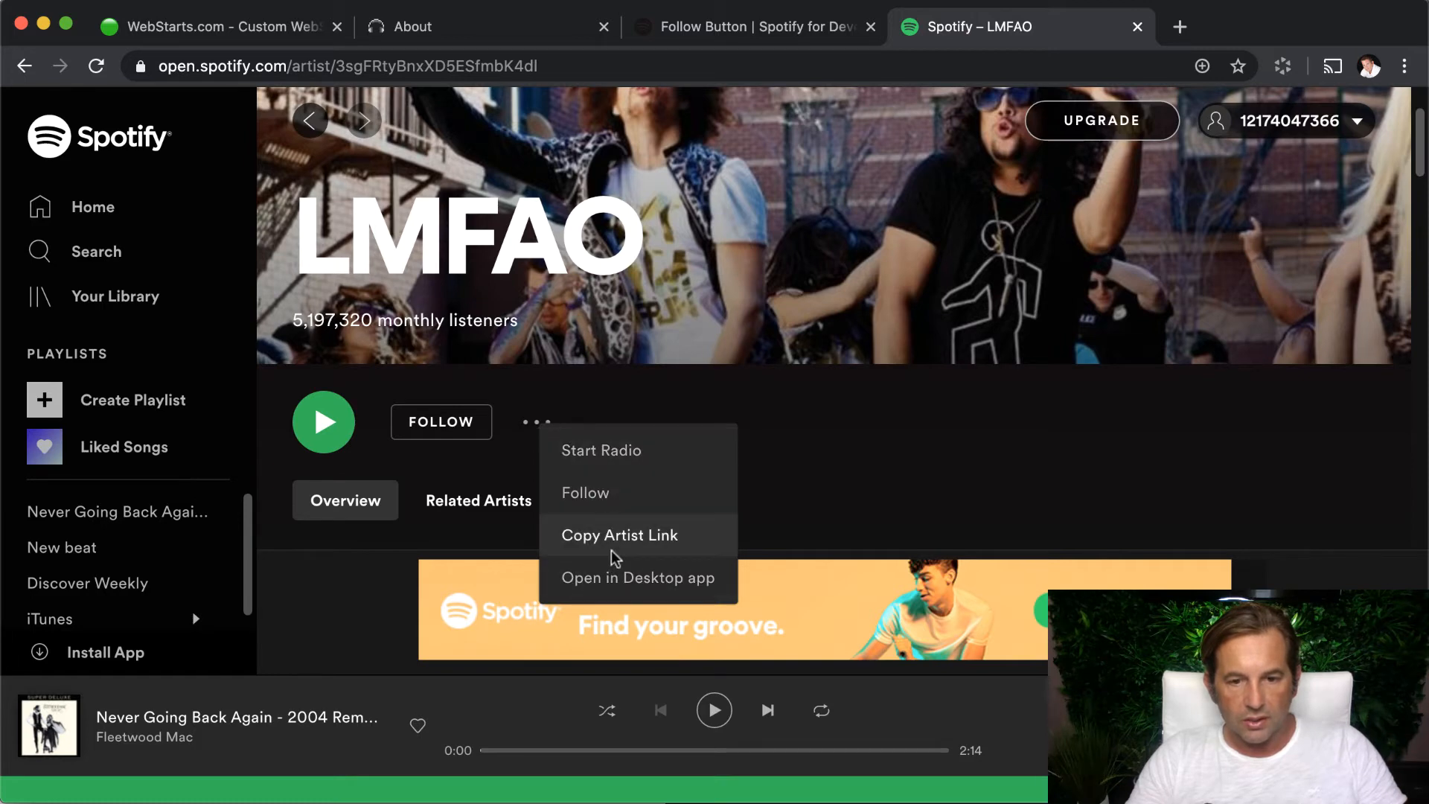
mouse_move(625, 548)
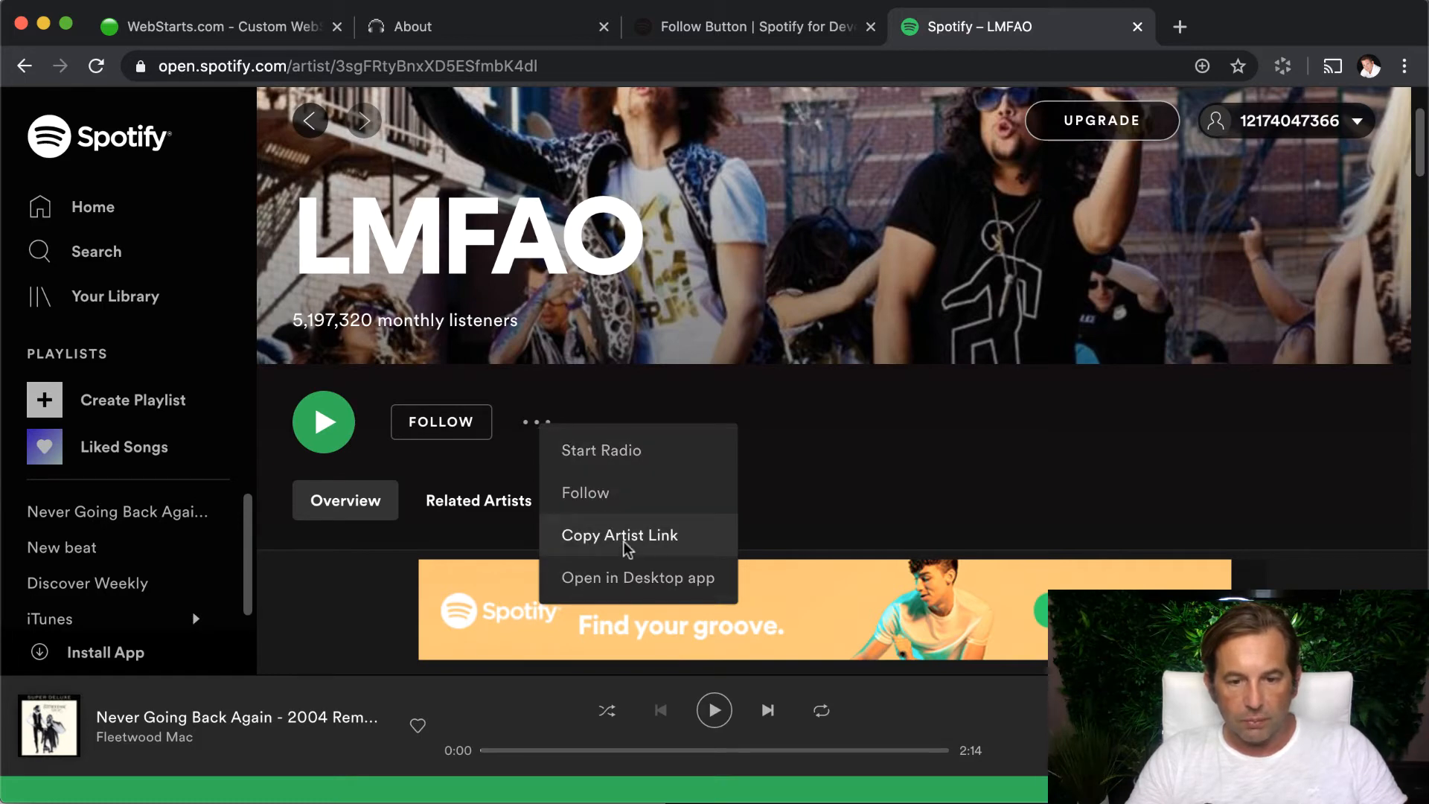
left_click(619, 534)
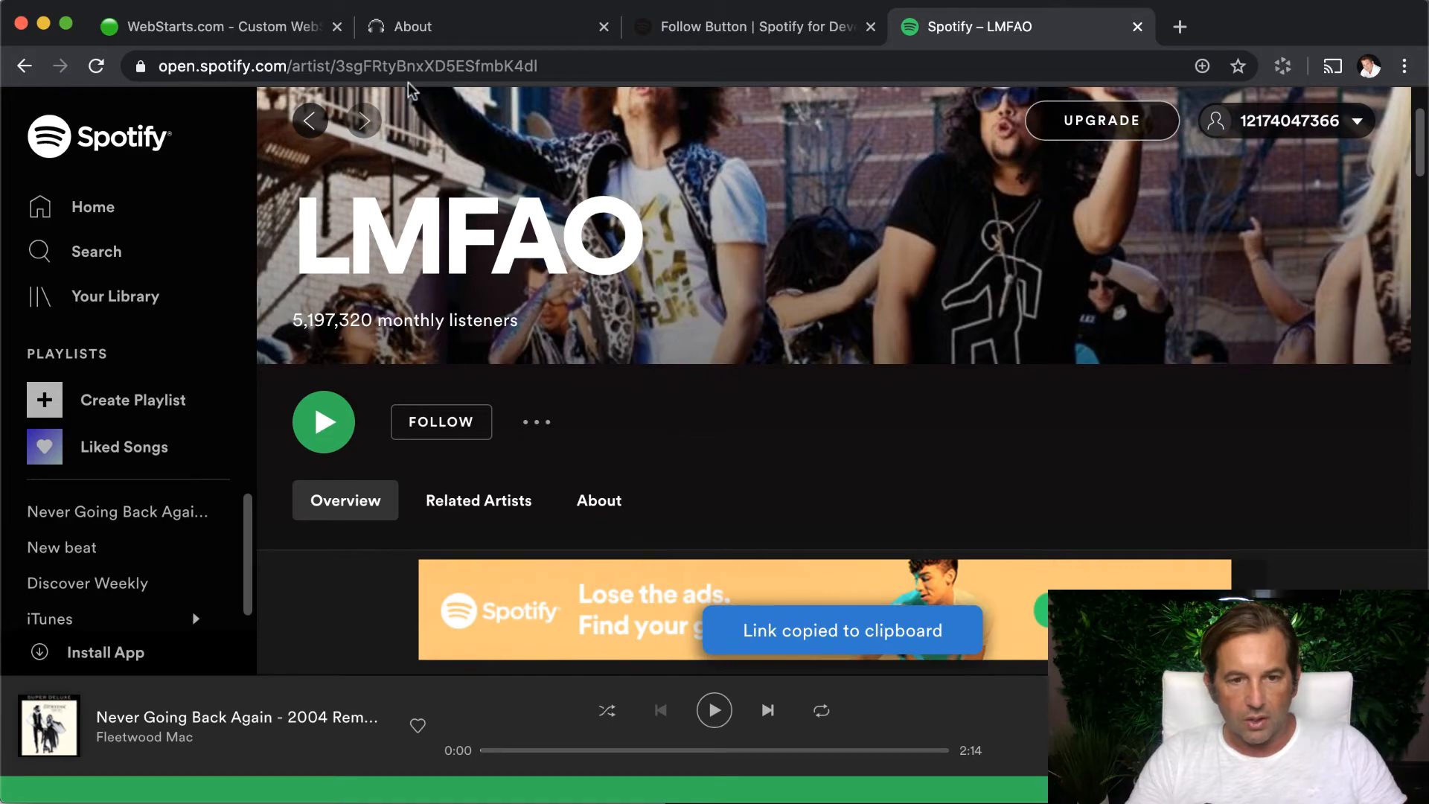
scroll("down", 3)
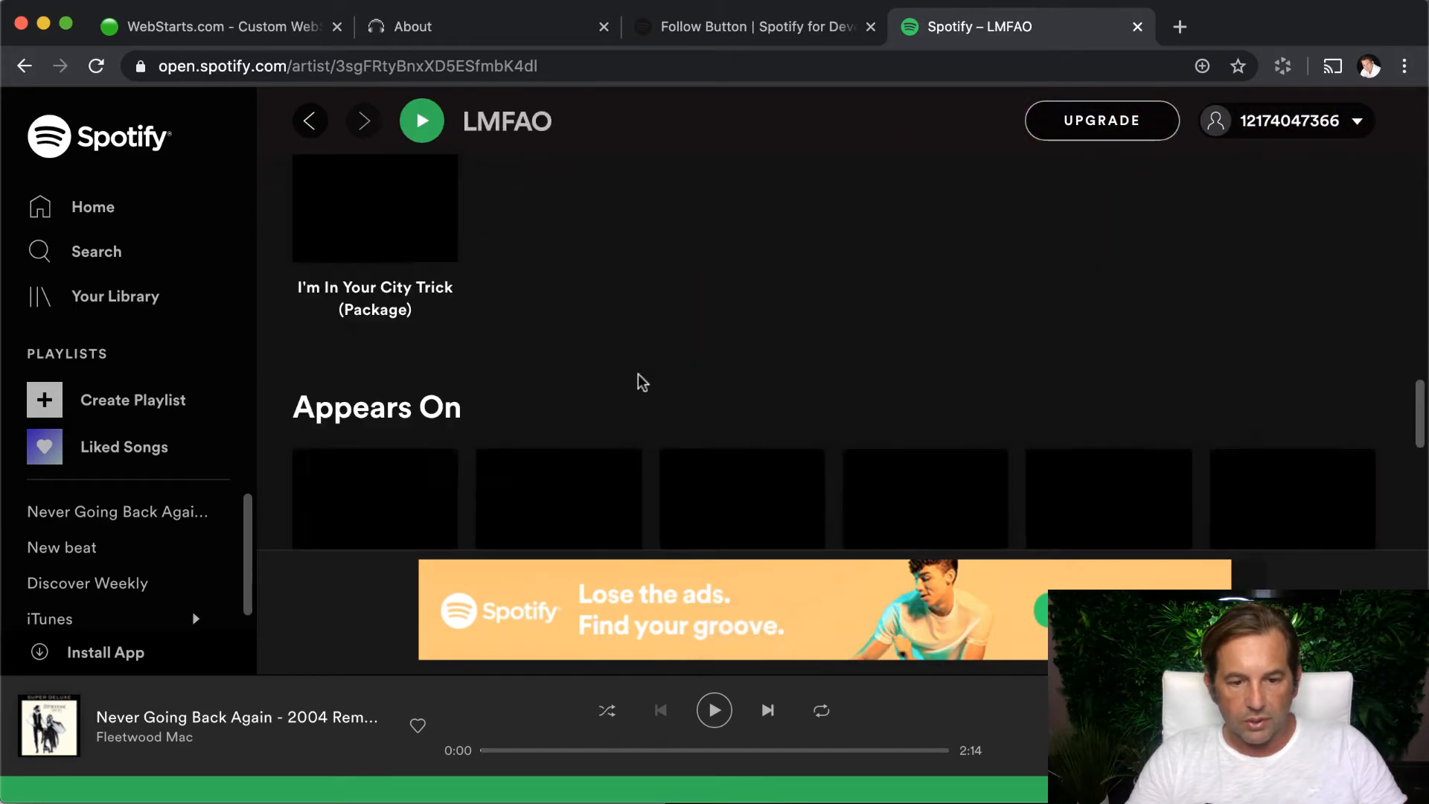
left_click(752, 27)
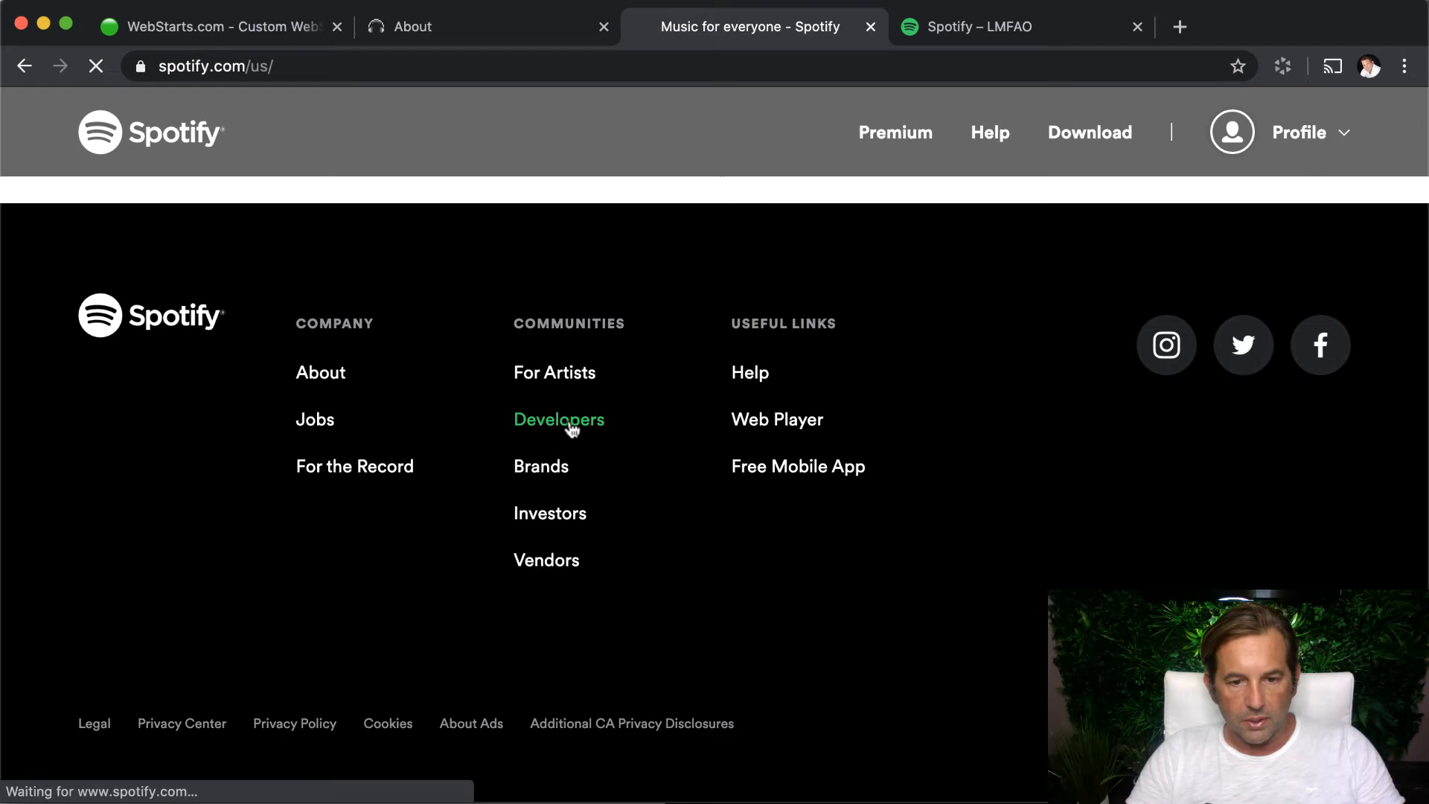
Step: Reach the Follow Button widget generator through Docs > Widgets > Generate
left_click(558, 420)
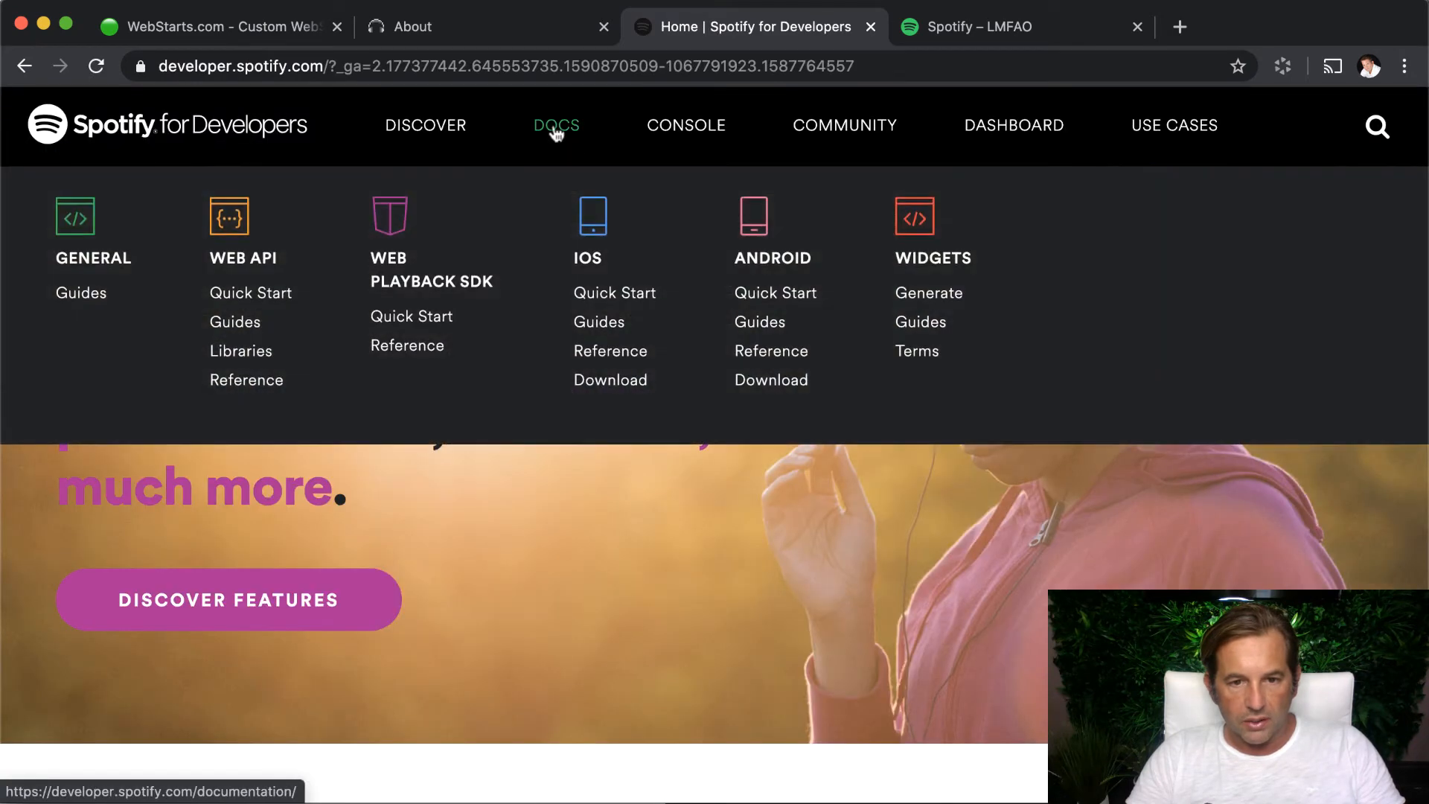
mouse_move(929, 294)
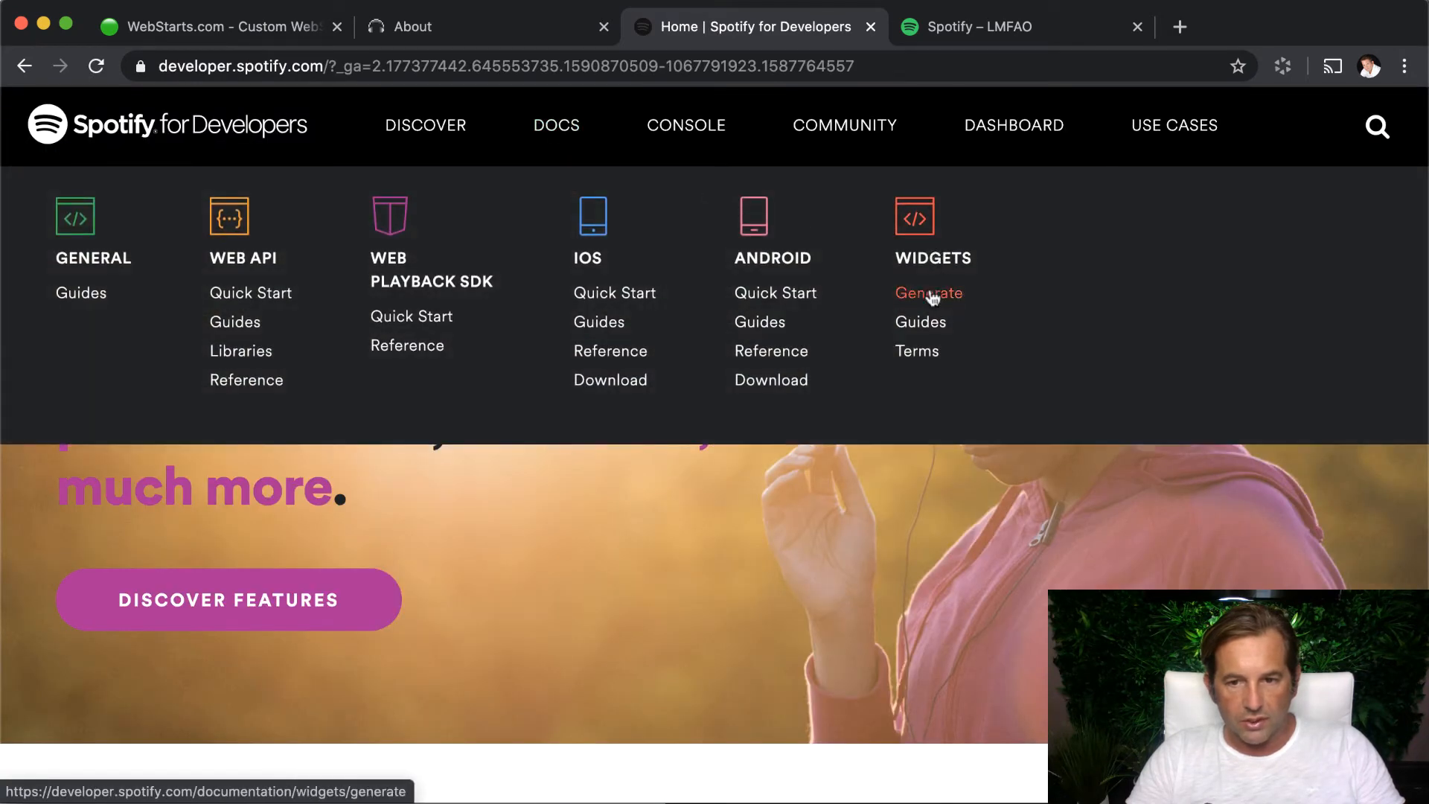
left_click(929, 293)
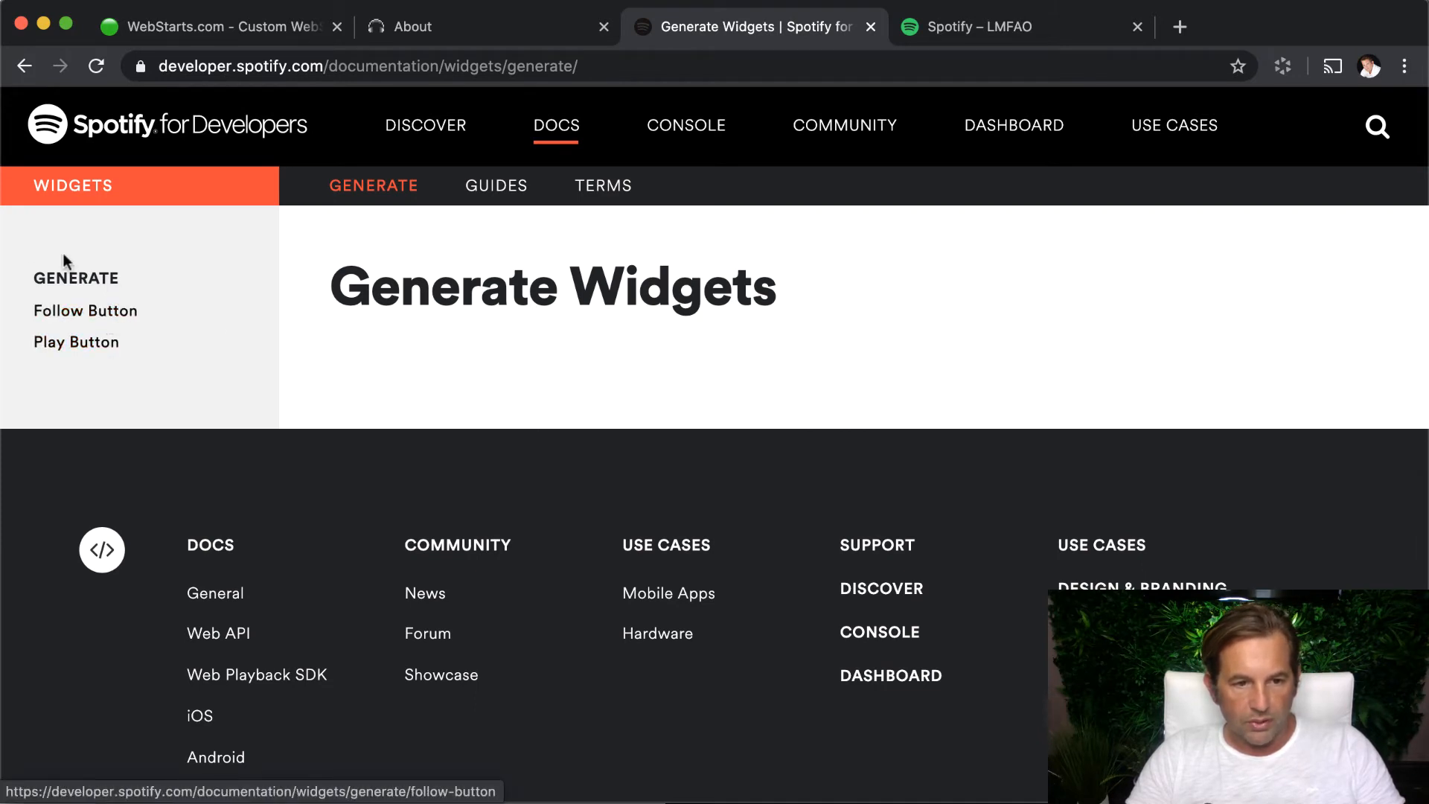
left_click(85, 310)
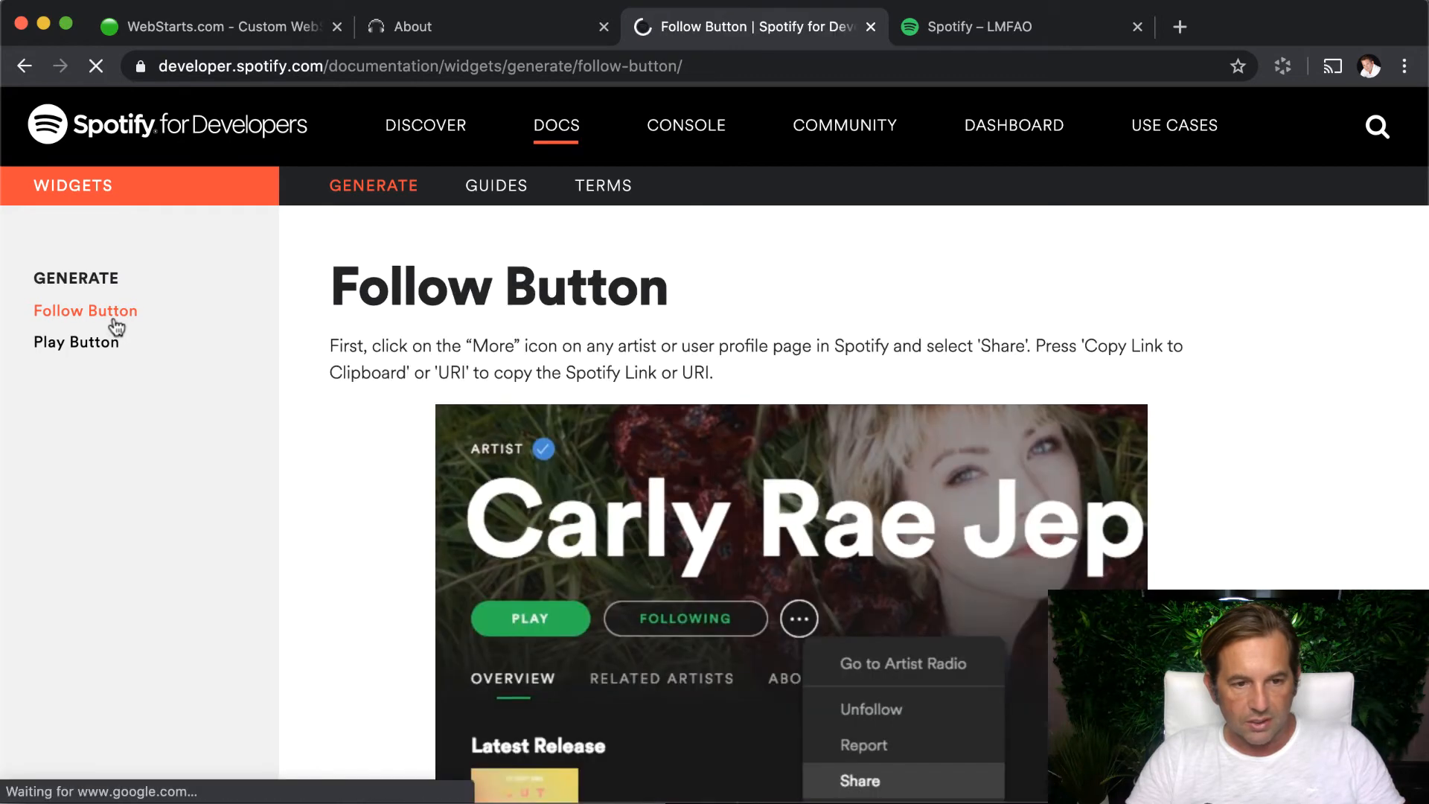
scroll("down", 3)
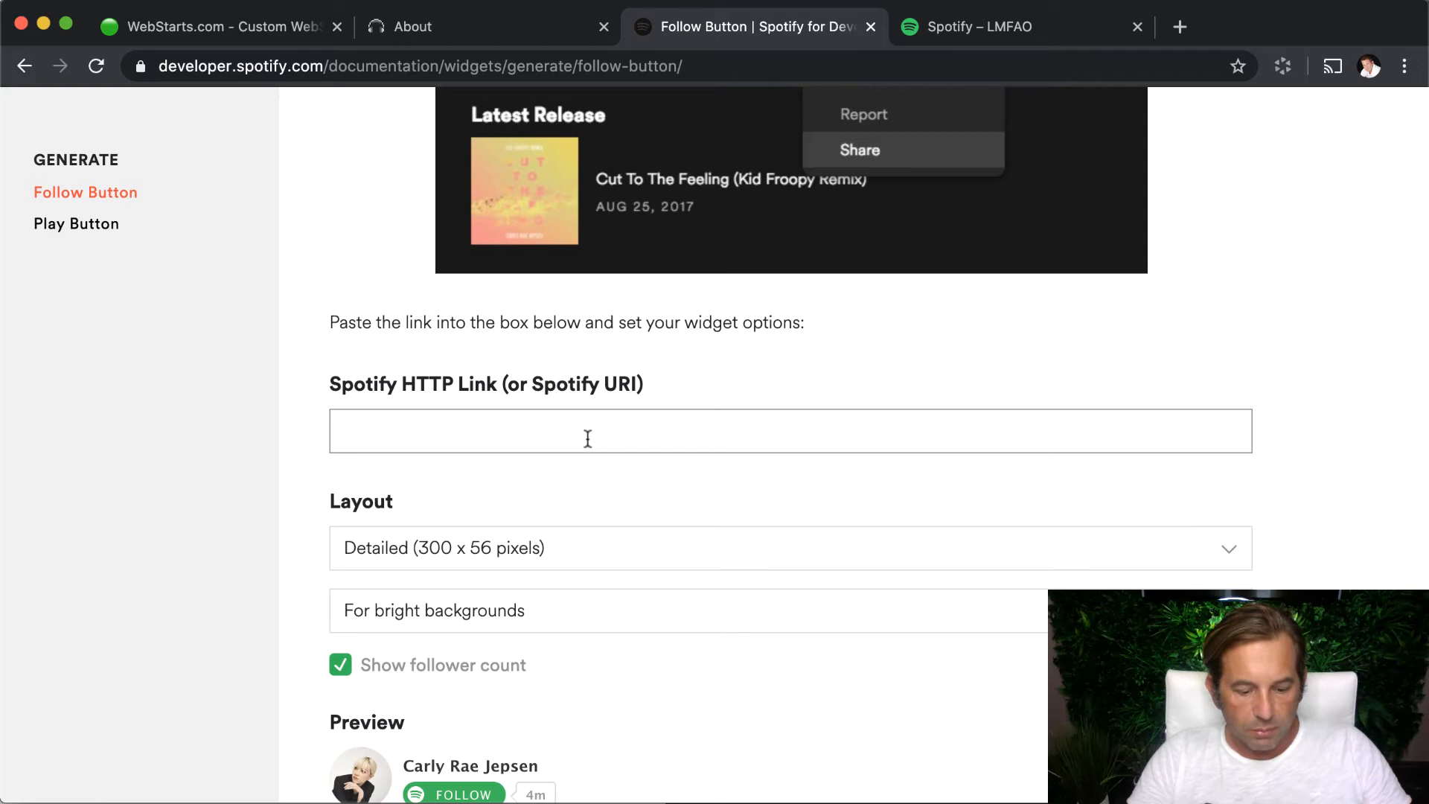
Step: Paste the LMFAO artist link into the Spotify HTTP Link box and return to the WebStarts editor
type("https://open.spotify.com/artist/3sgFRtyBnxXD5ESfmbK4dl?si=bdwQO5A8TE2LBltfzFRS9Q")
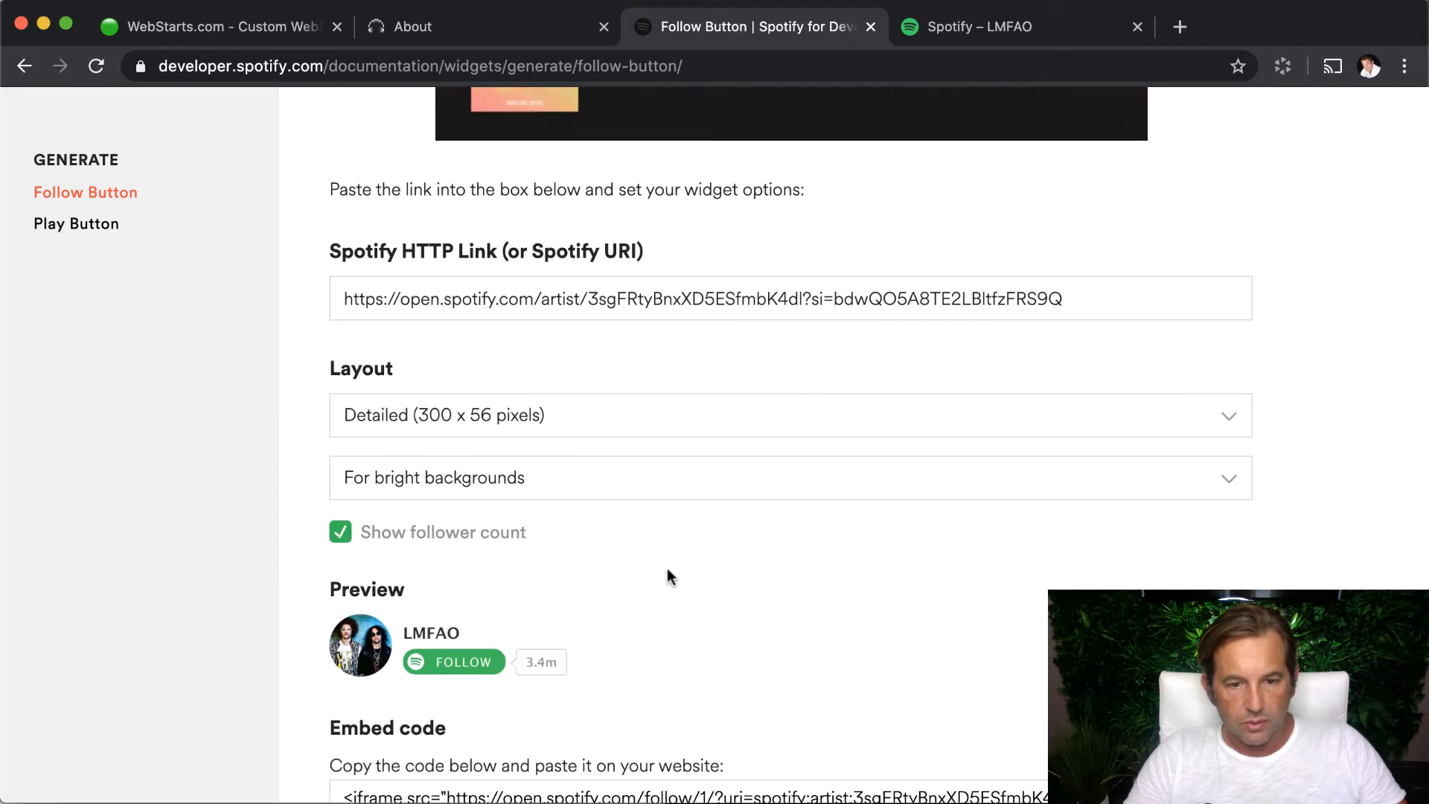
scroll("down", 3)
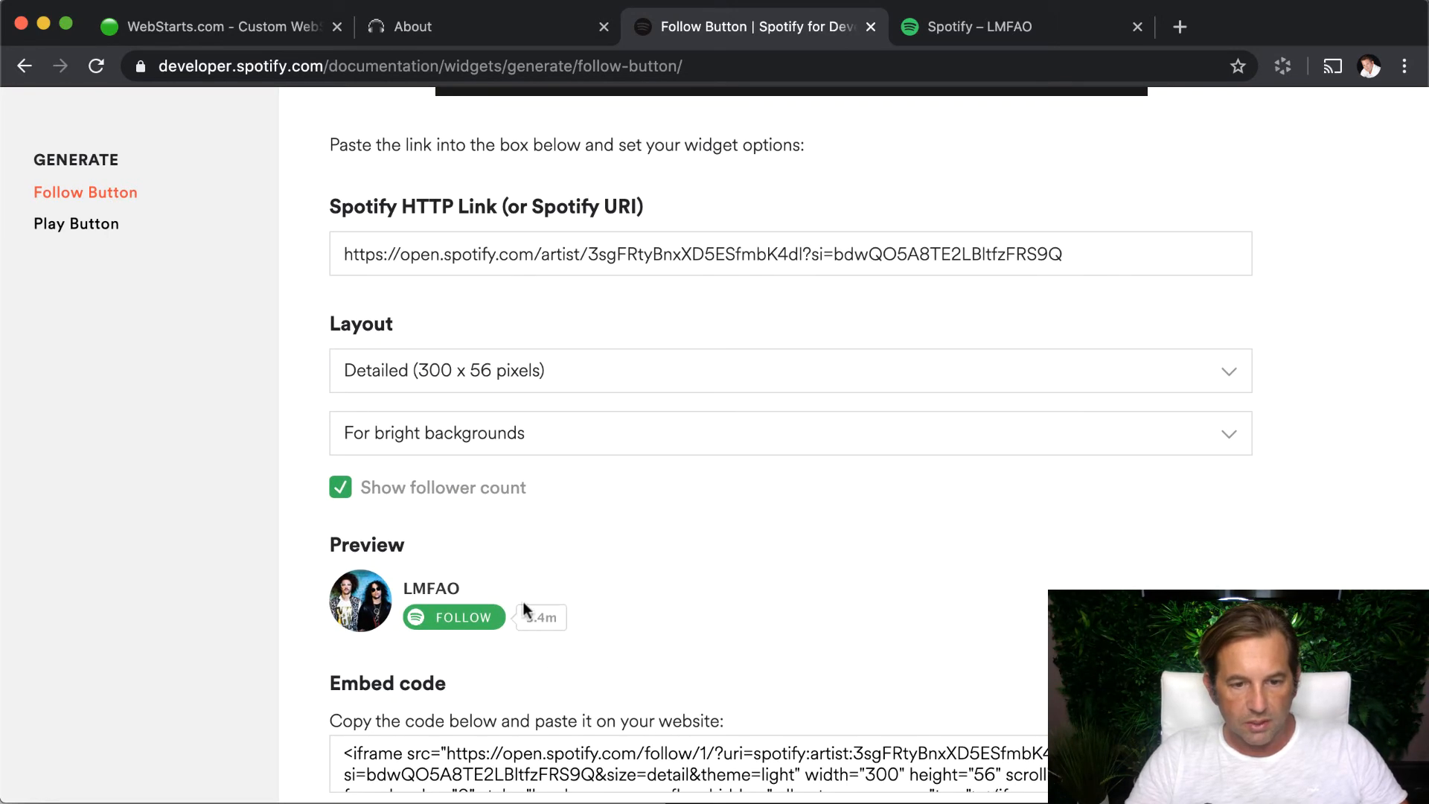
mouse_move(929, 447)
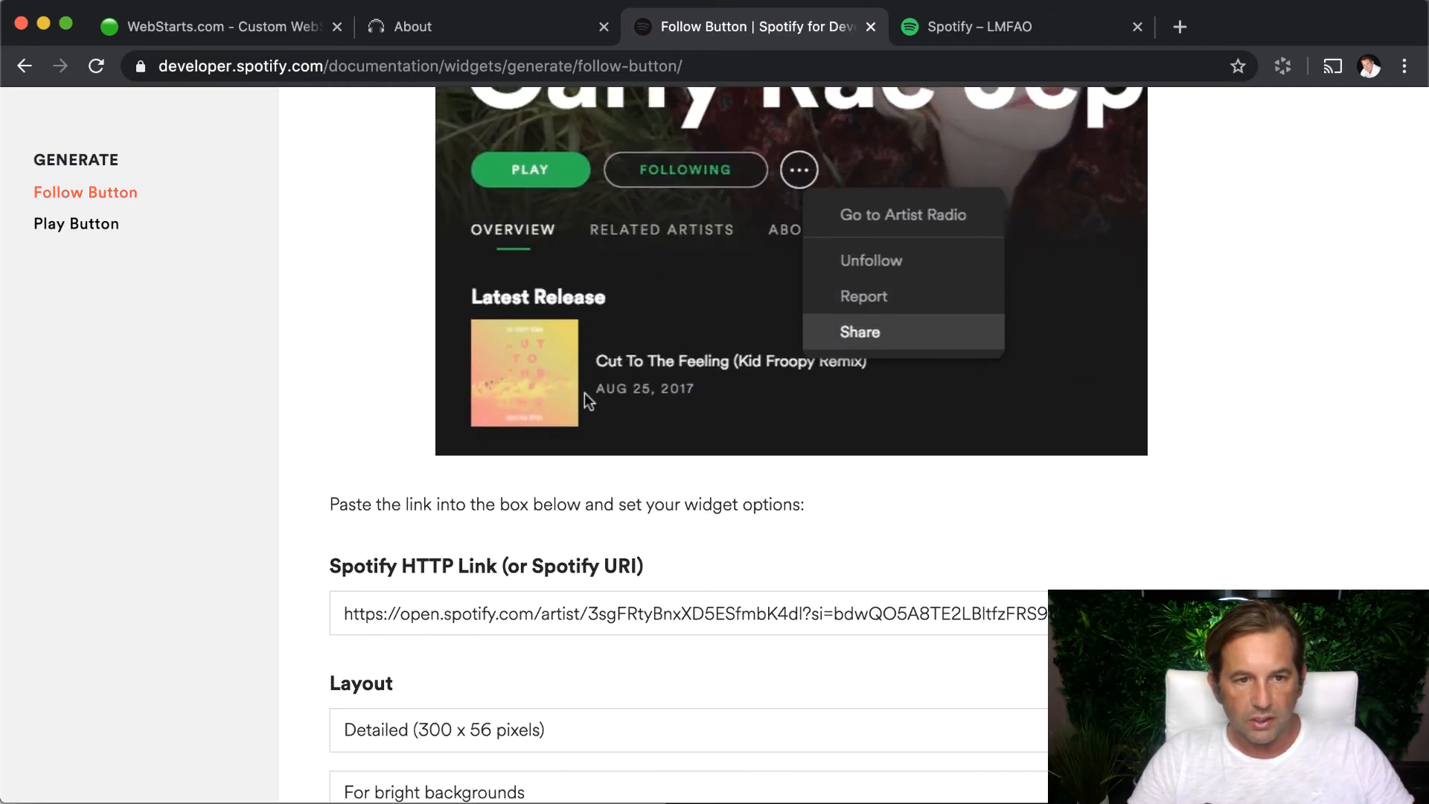
left_click(219, 26)
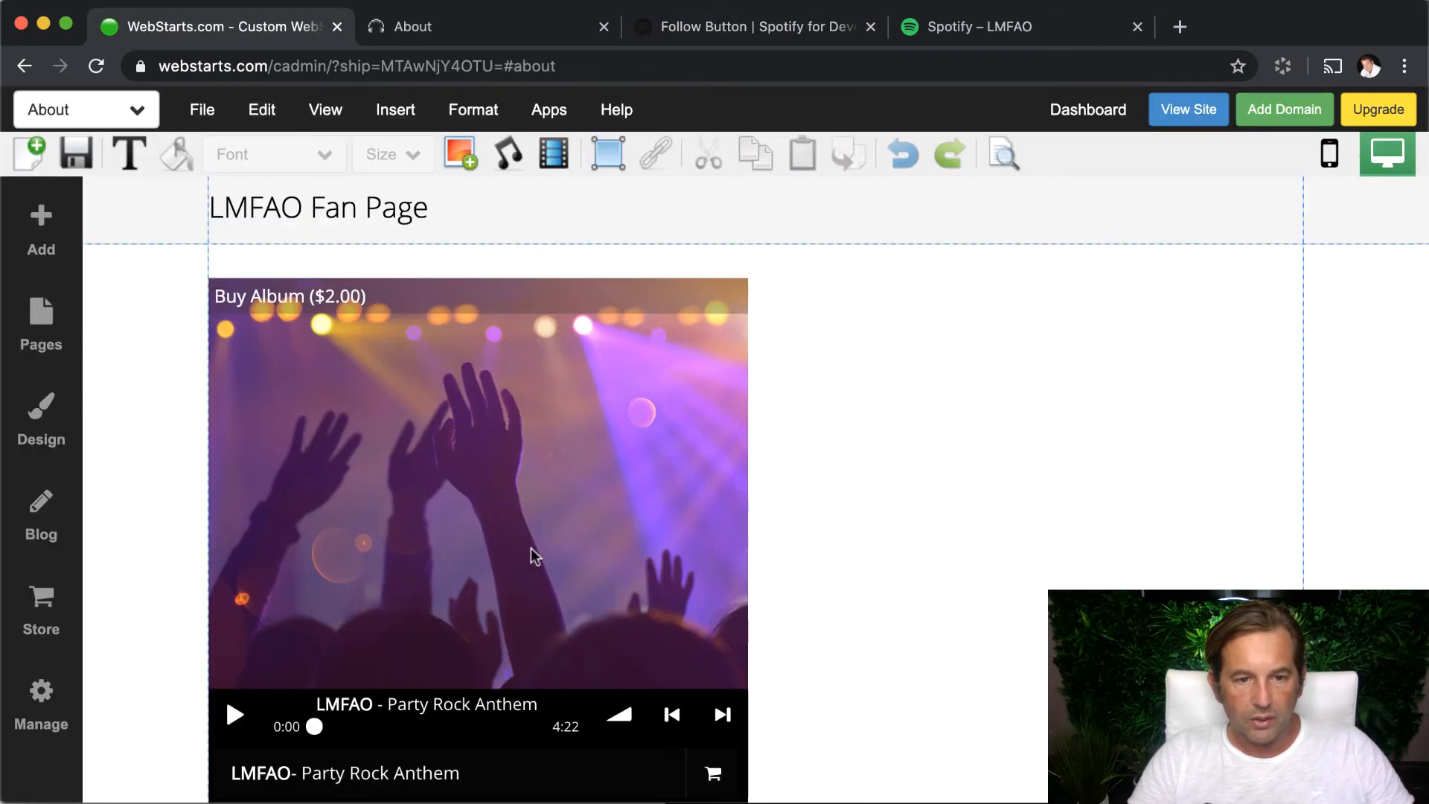
mouse_move(532, 478)
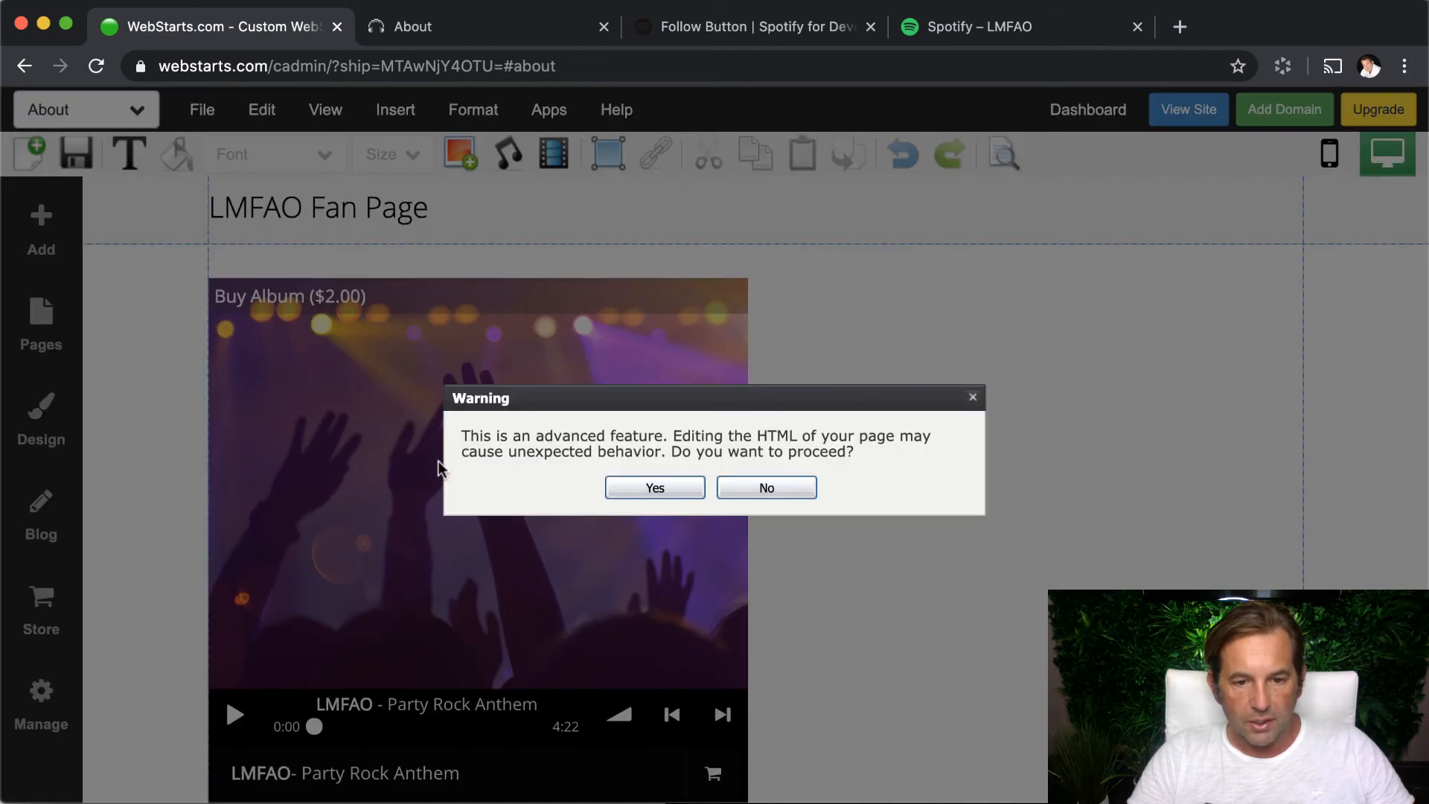
Step: Embed the Spotify follow iframe code past the HTML warning beside the player and save the page
left_click(653, 487)
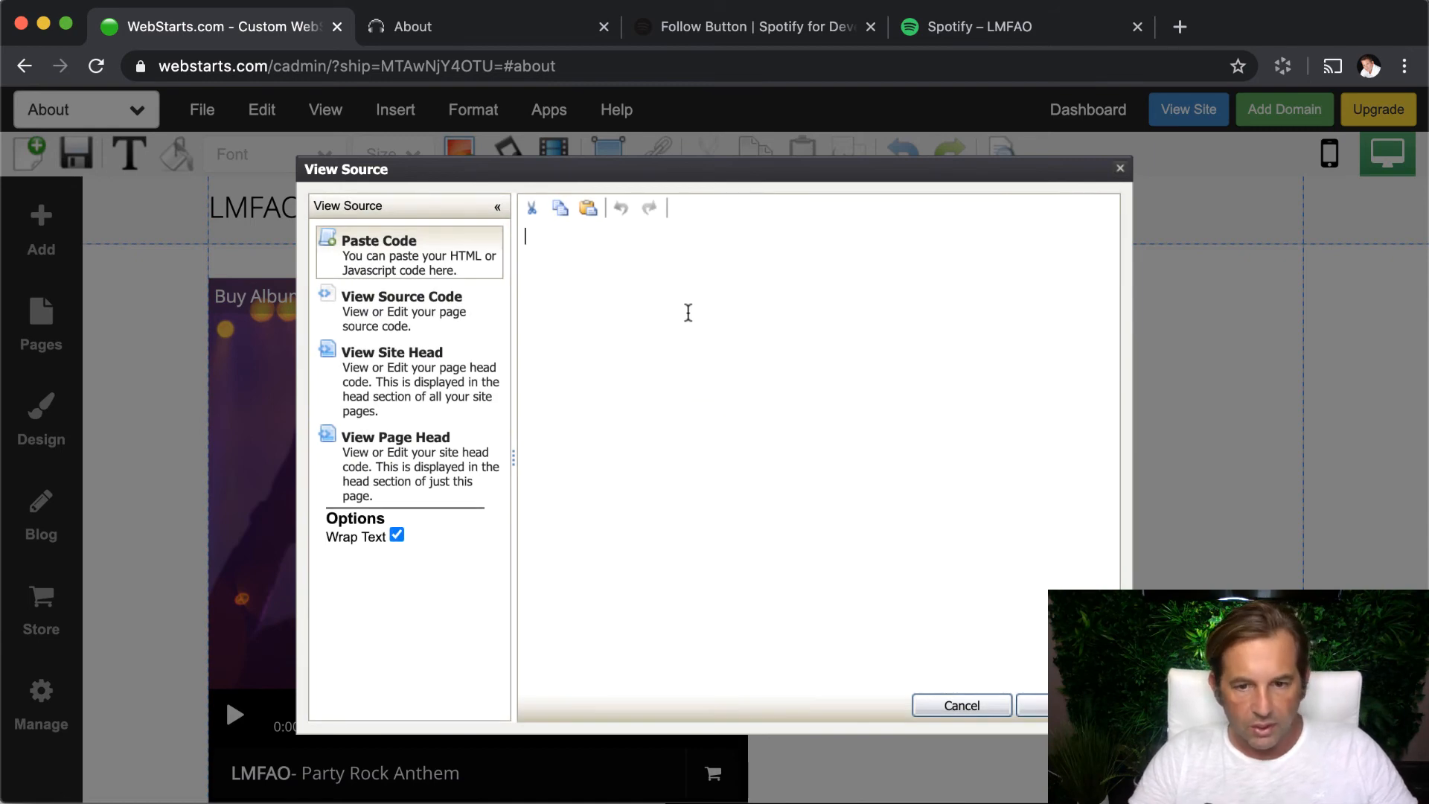
type("<iframe src=\"https://open.spotify.com/follow/1/?uri=spotify:artist:3sgFRtyBnxXD5ESfmbK4dl?si=bdwQO5A8TE2LBltfzFRS9Q&size=detail&theme=light\" width=\"300\" height=\"56\" scrolling=\"no\"")
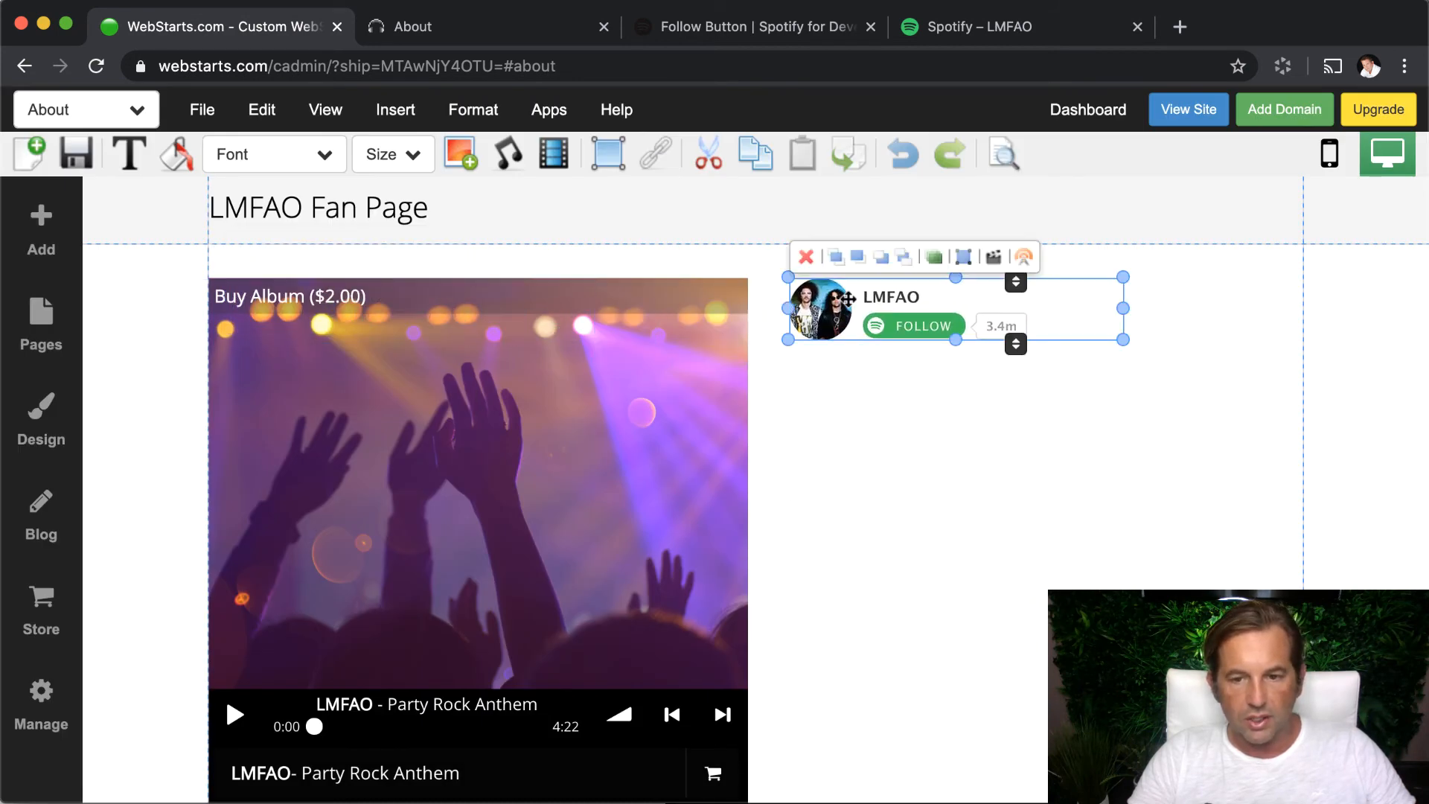
mouse_move(917, 547)
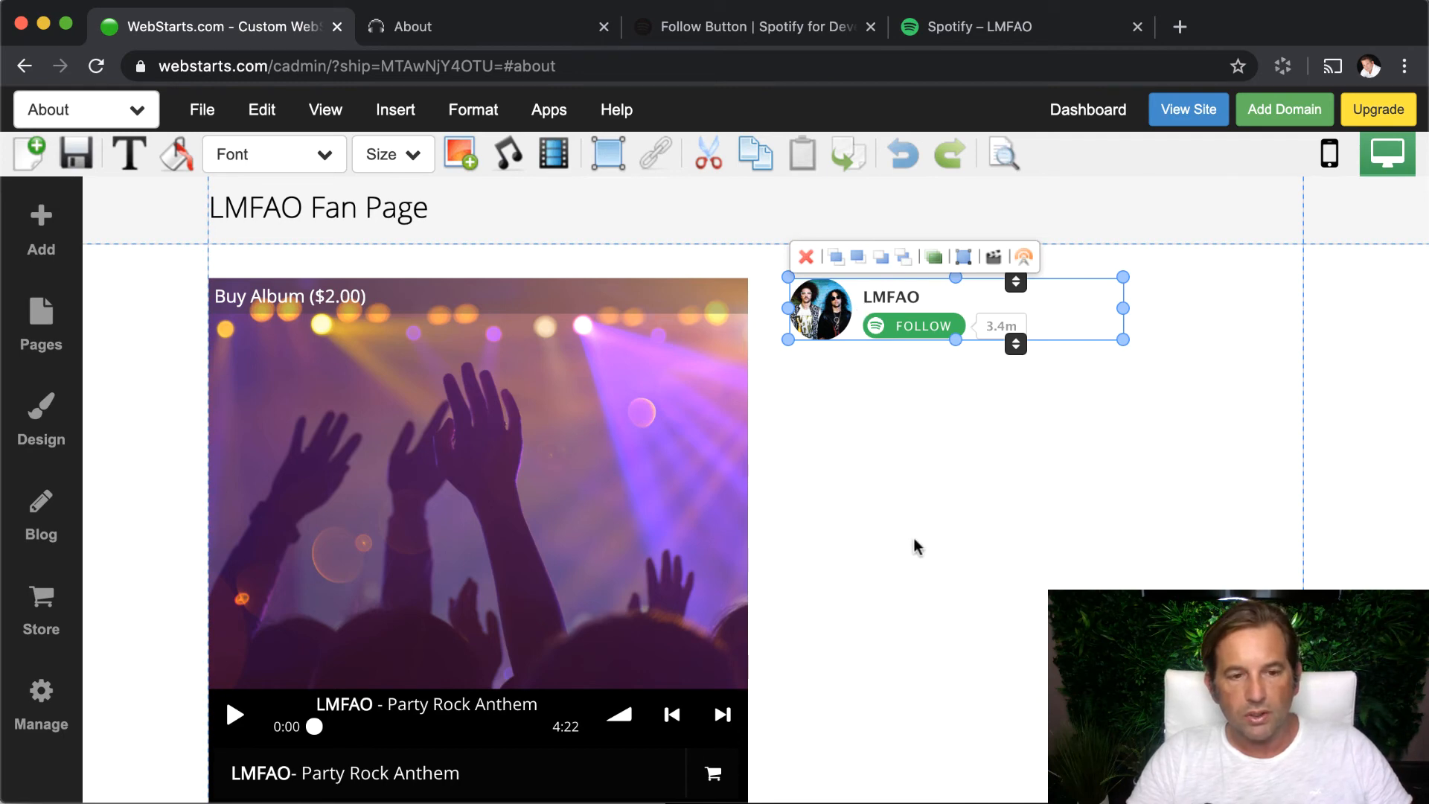
left_click(74, 153)
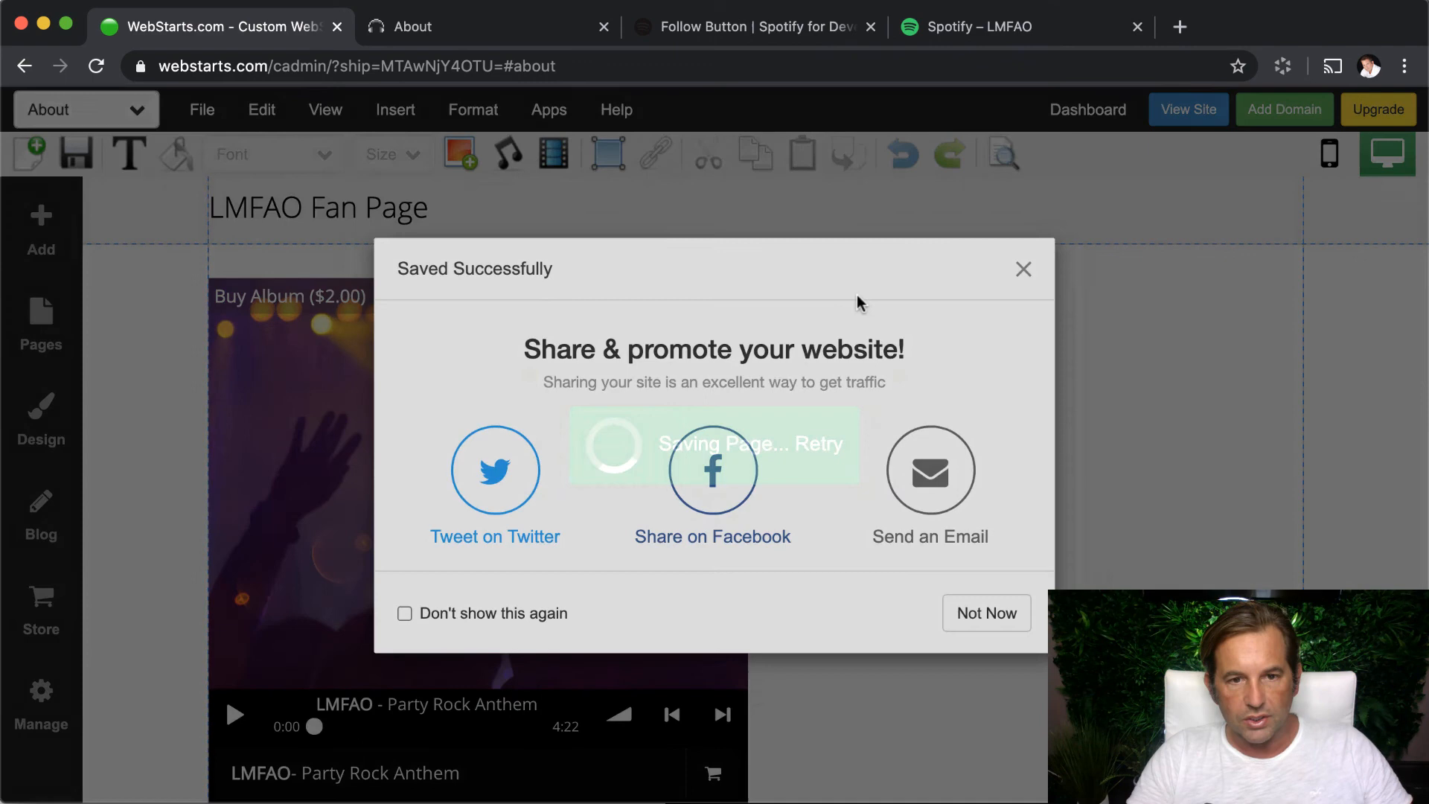
left_click(1188, 108)
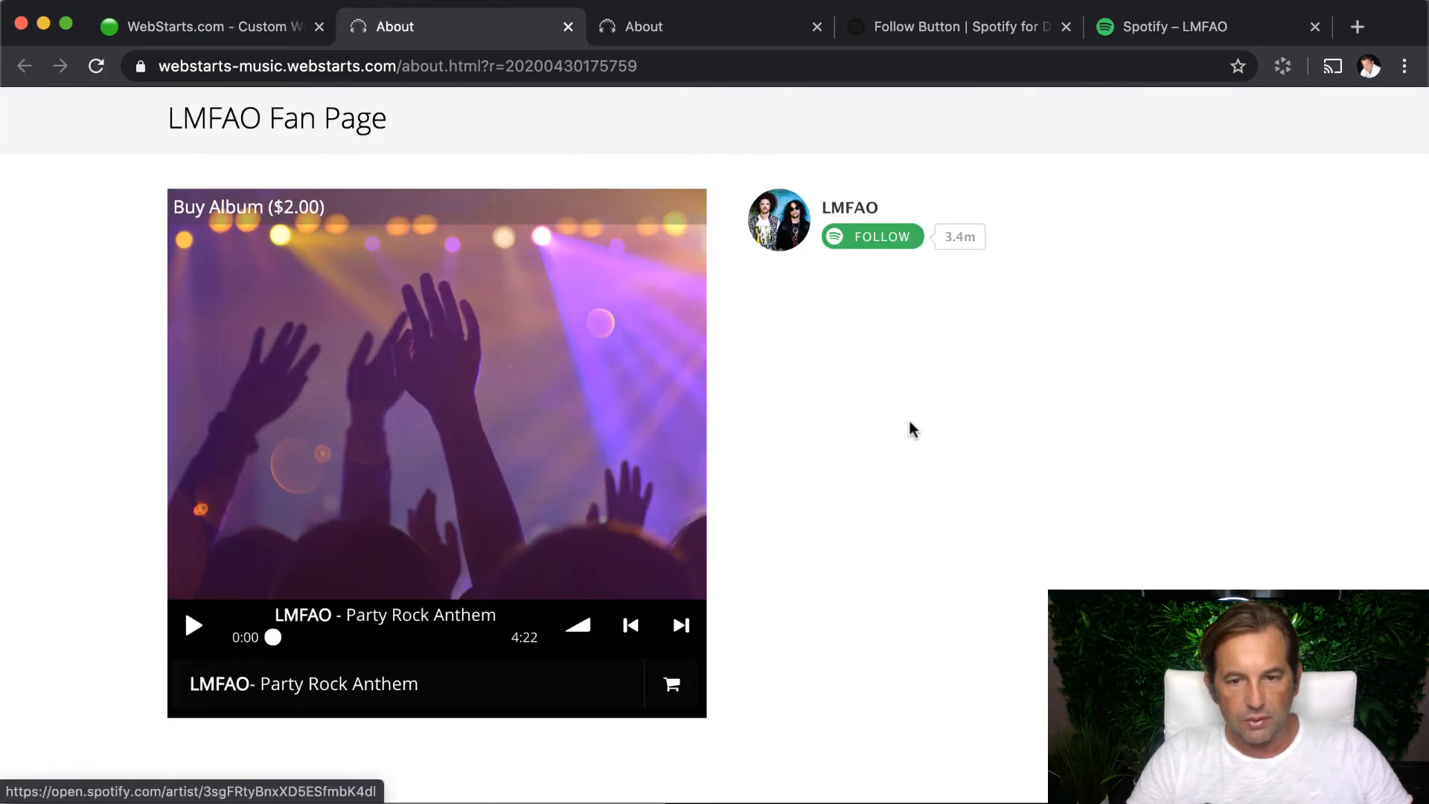
mouse_move(957, 177)
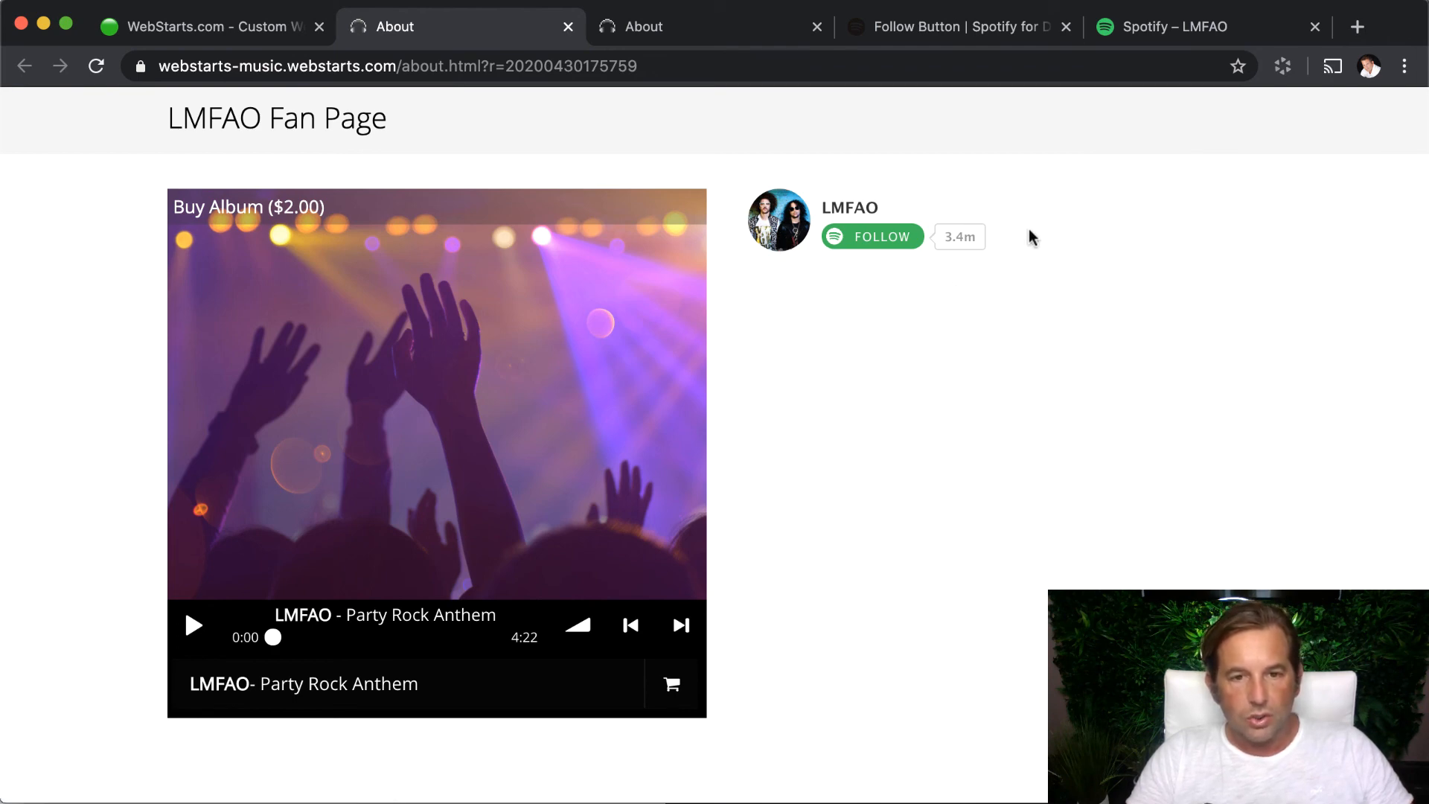
mouse_move(774, 187)
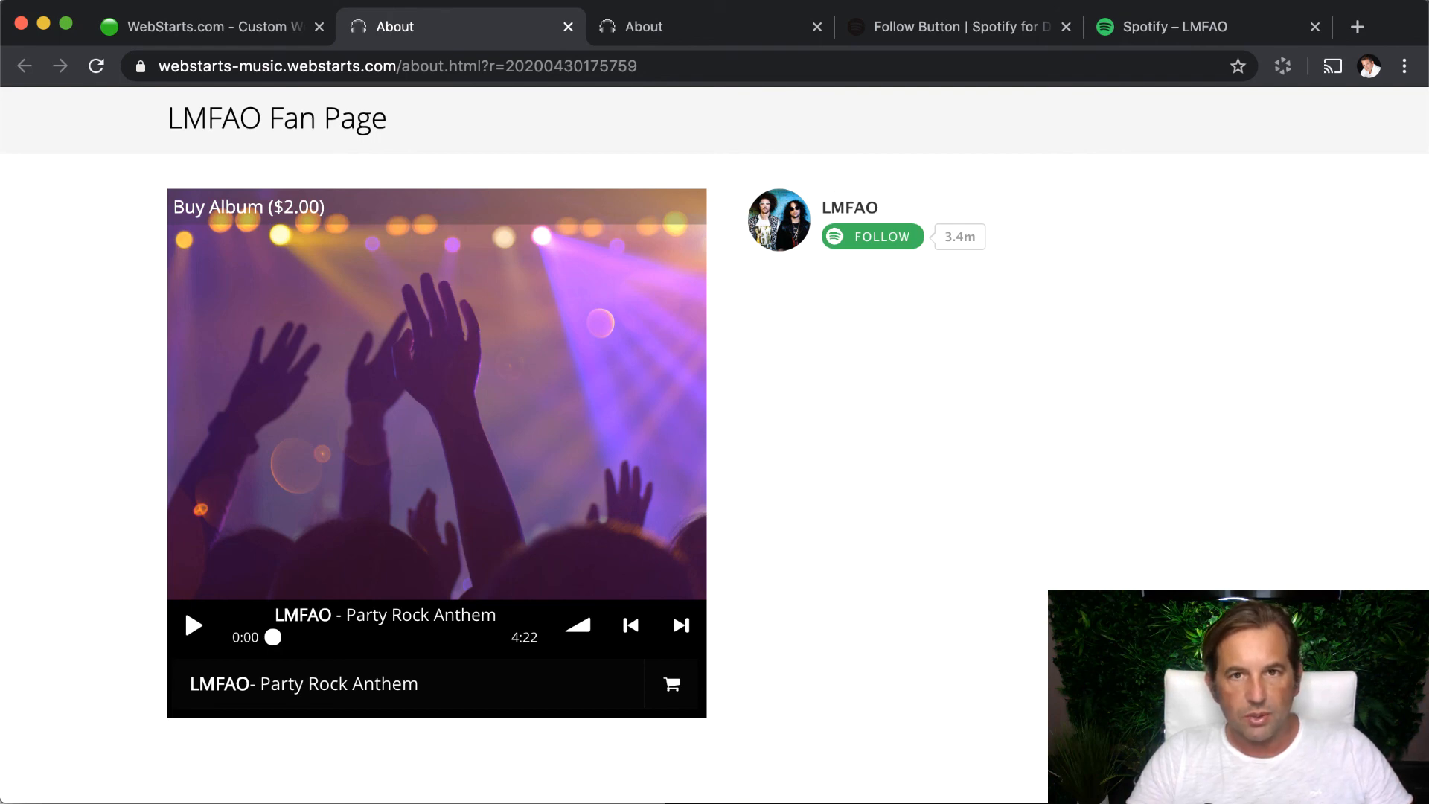
mouse_move(1093, 413)
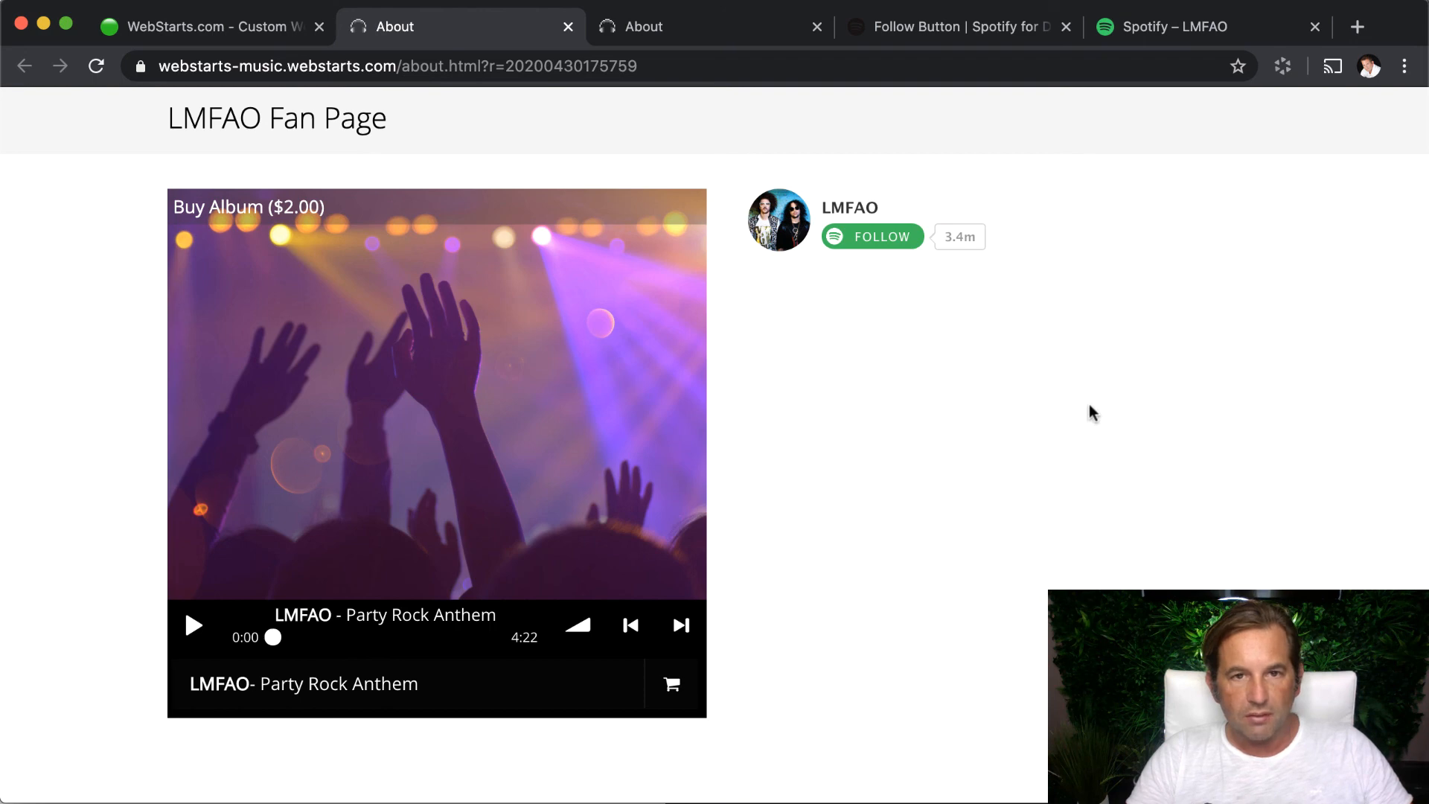
Step: Close the duplicate About tab after checking the live fan page
left_click(815, 27)
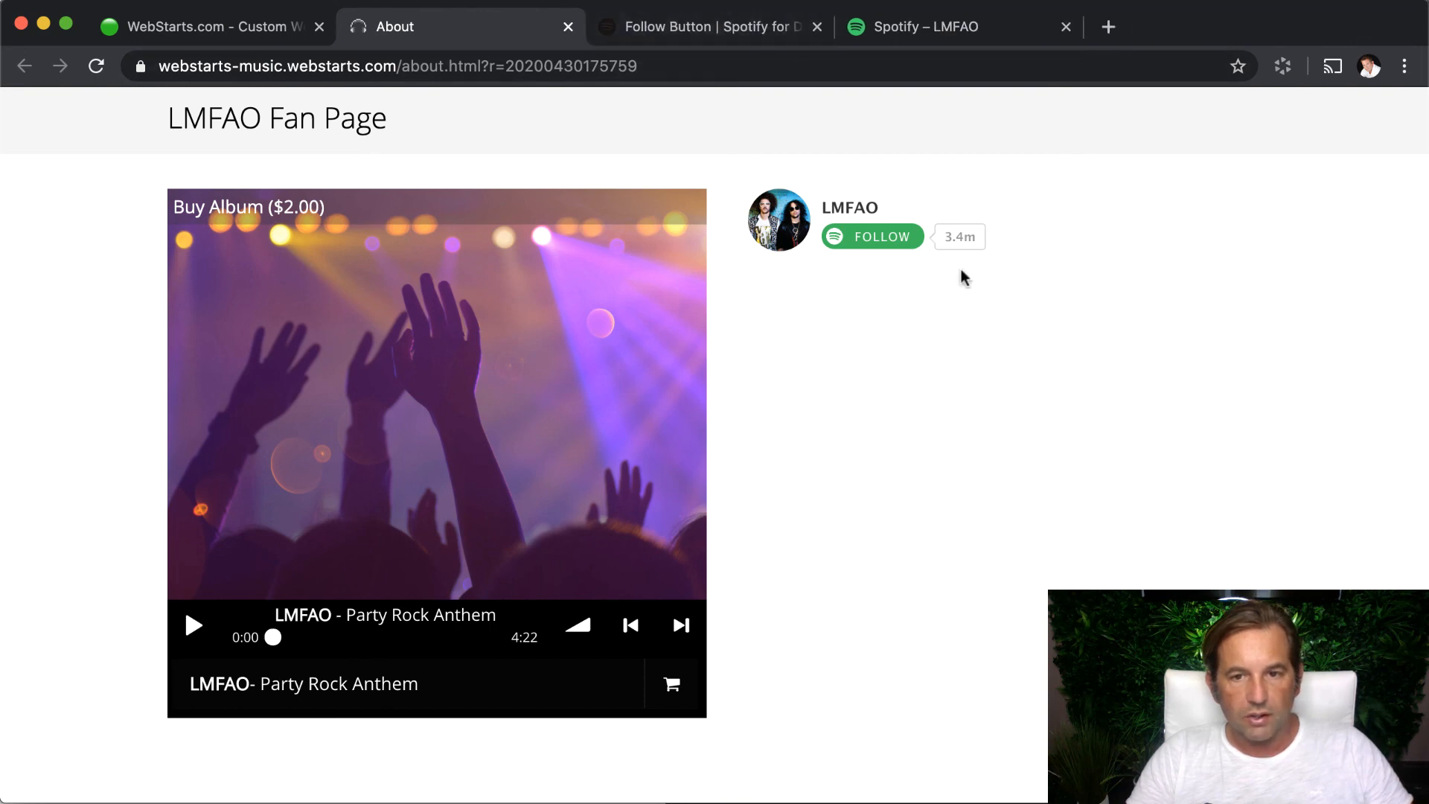